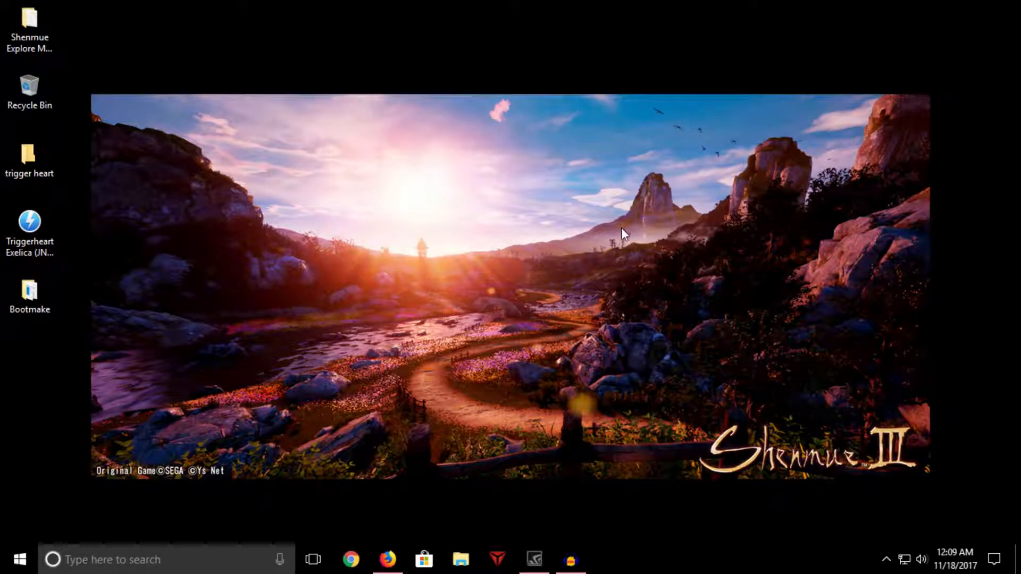
mouse_move(617, 236)
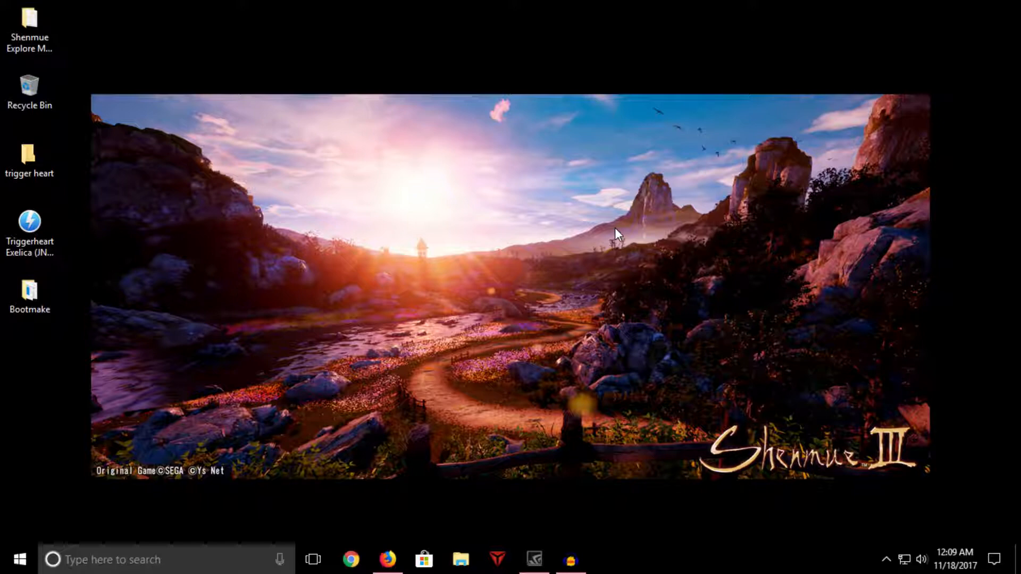
mouse_move(610, 245)
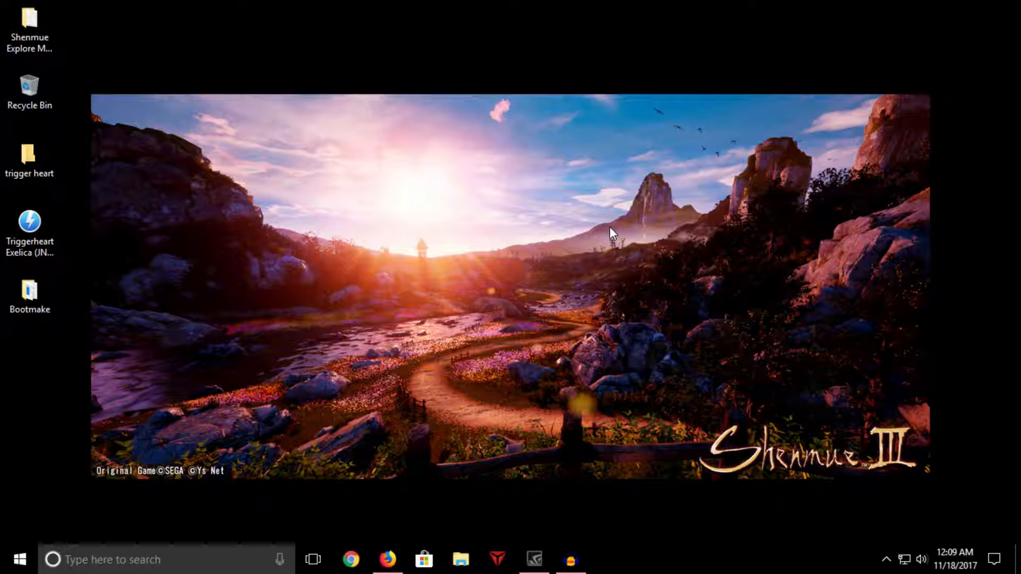
mouse_move(641, 214)
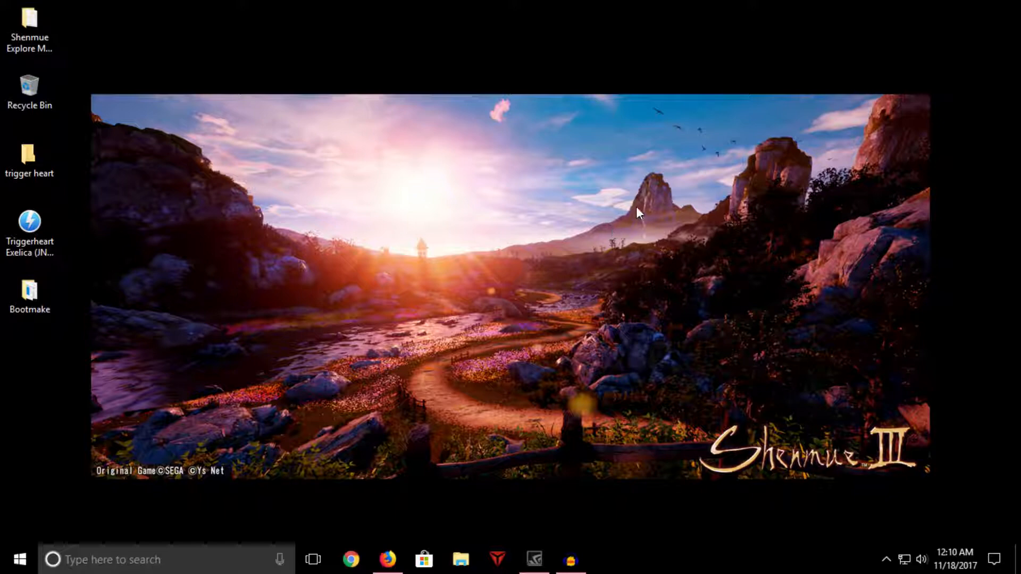
mouse_move(539, 184)
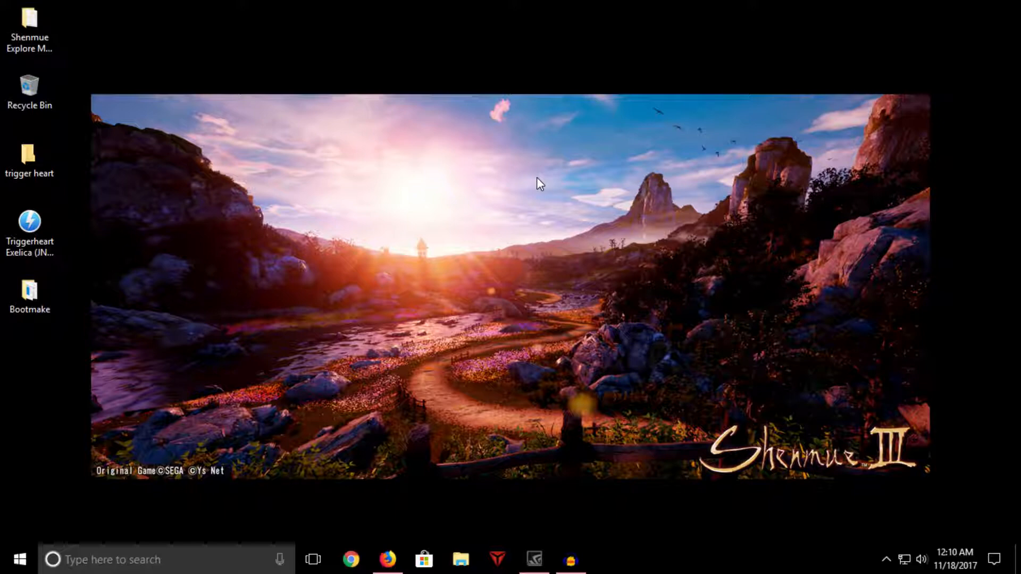
mouse_move(545, 183)
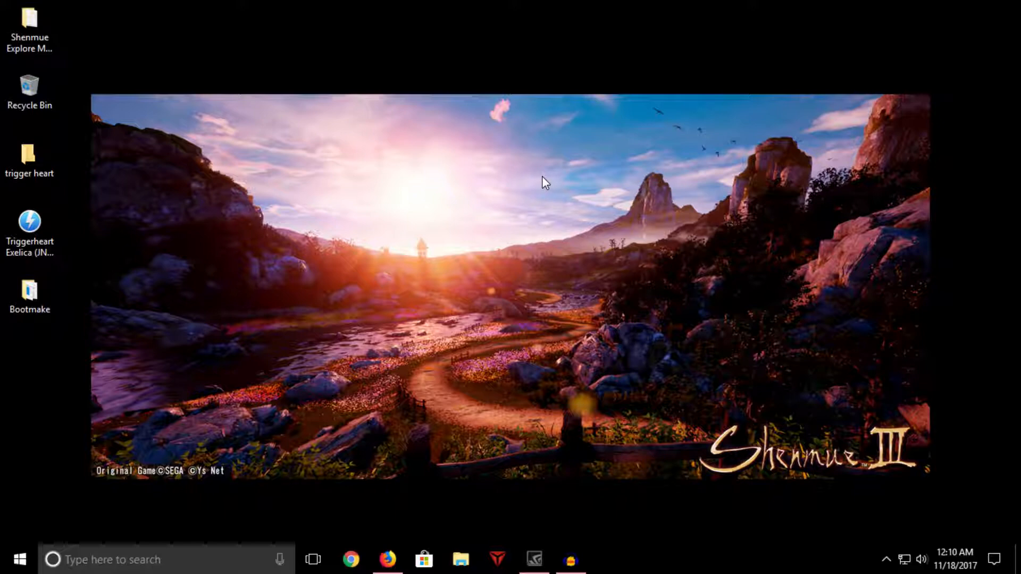
mouse_move(531, 172)
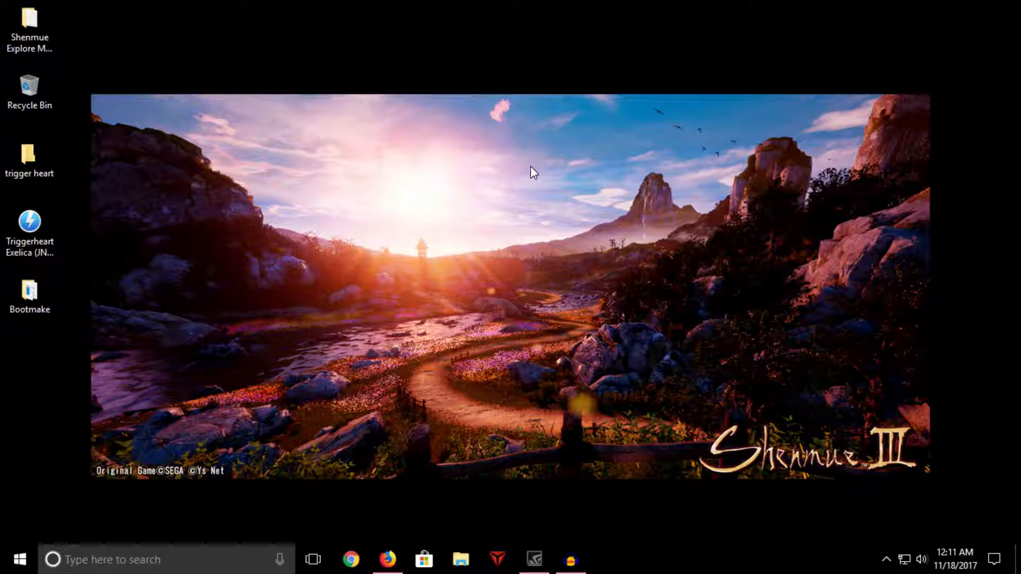
mouse_move(512, 166)
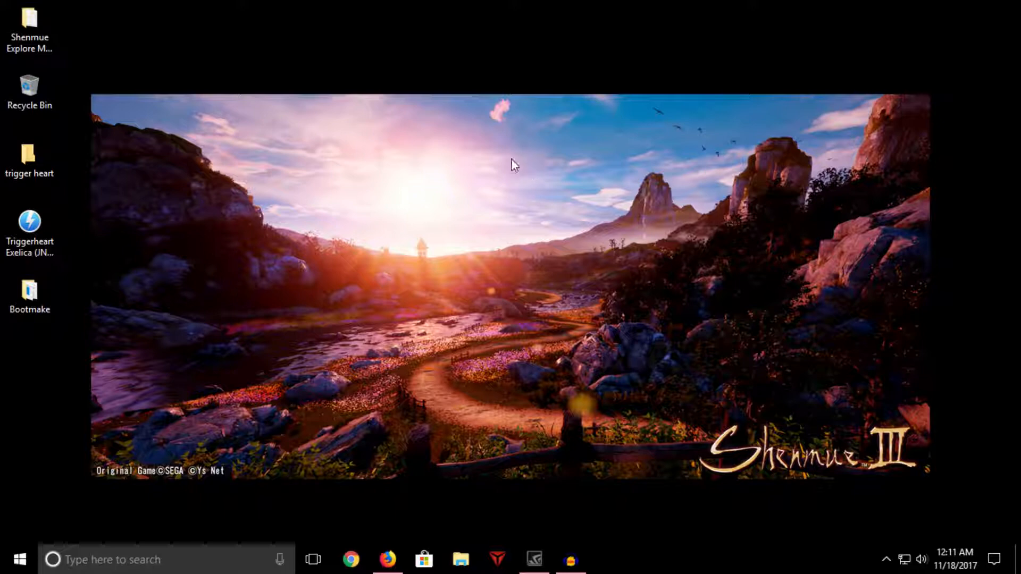
Step: Select the Triggerheart Exelica (JNTSC).cdi image on the desktop
left_click(30, 222)
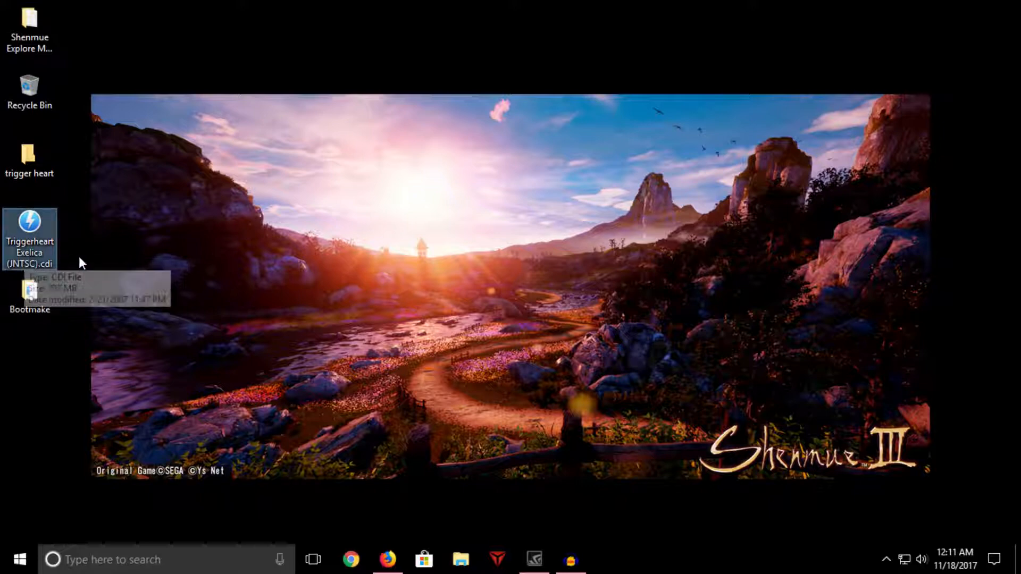
mouse_move(186, 242)
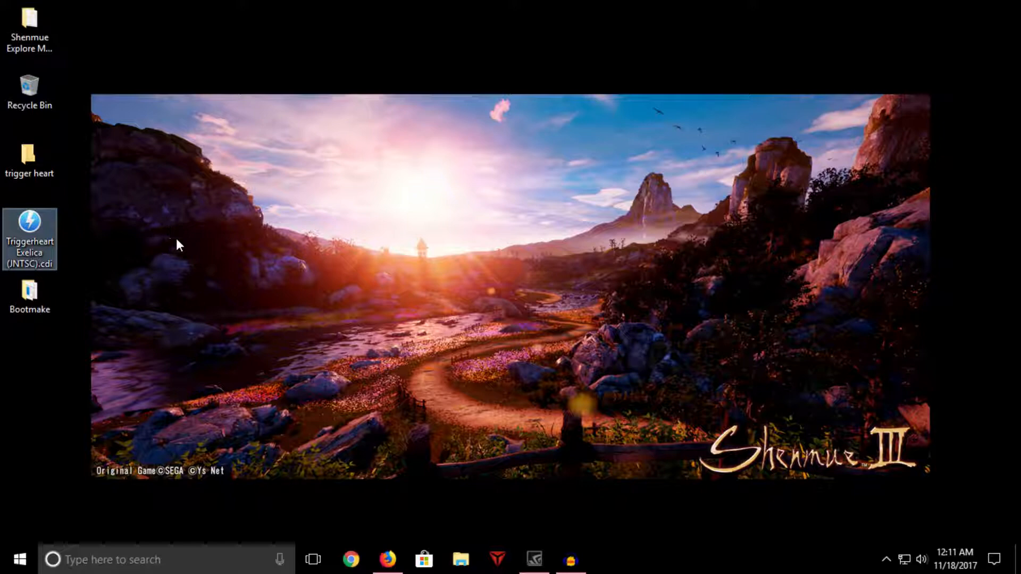
mouse_move(10, 269)
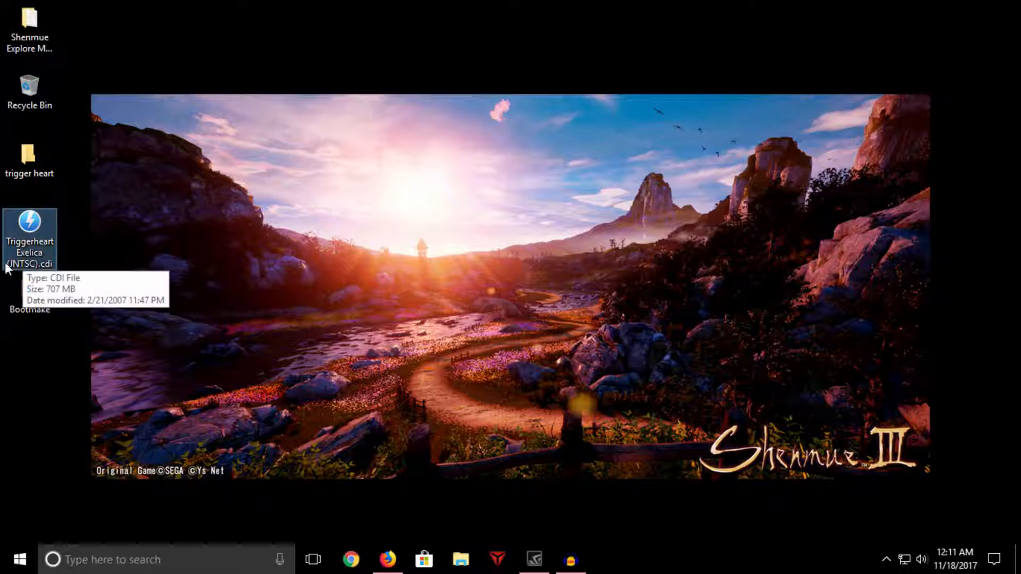
mouse_move(190, 295)
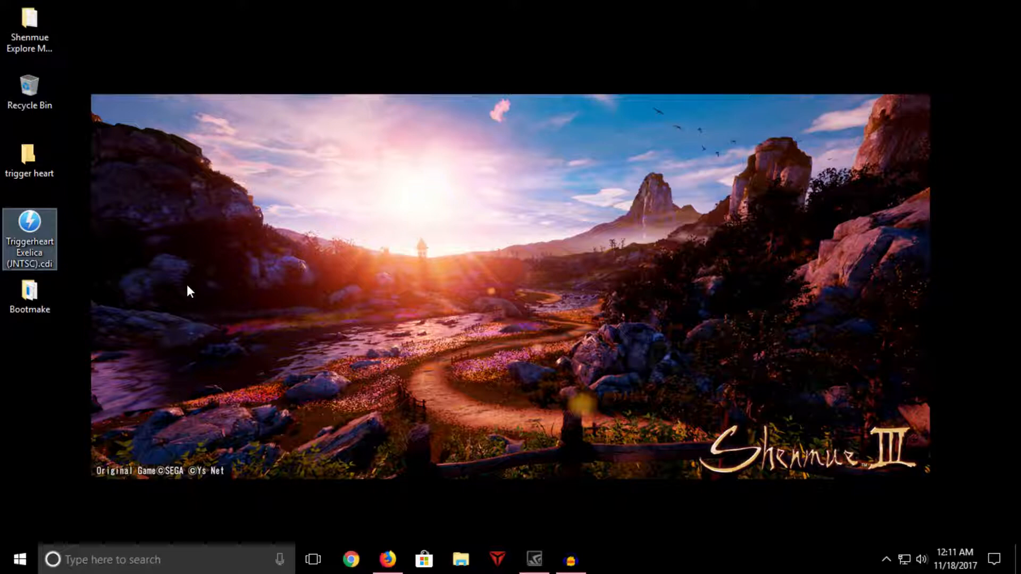
mouse_move(182, 284)
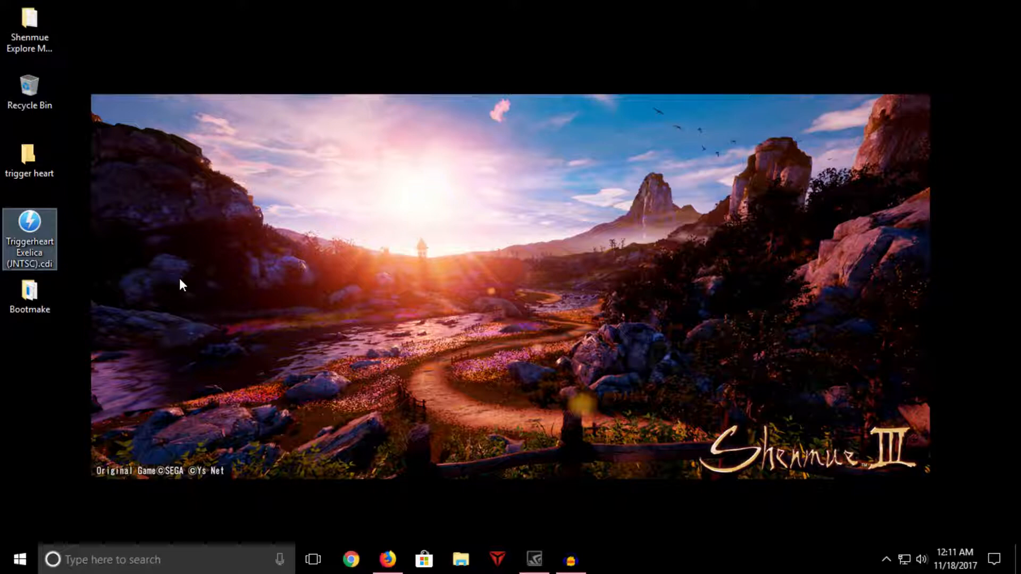
mouse_move(62, 234)
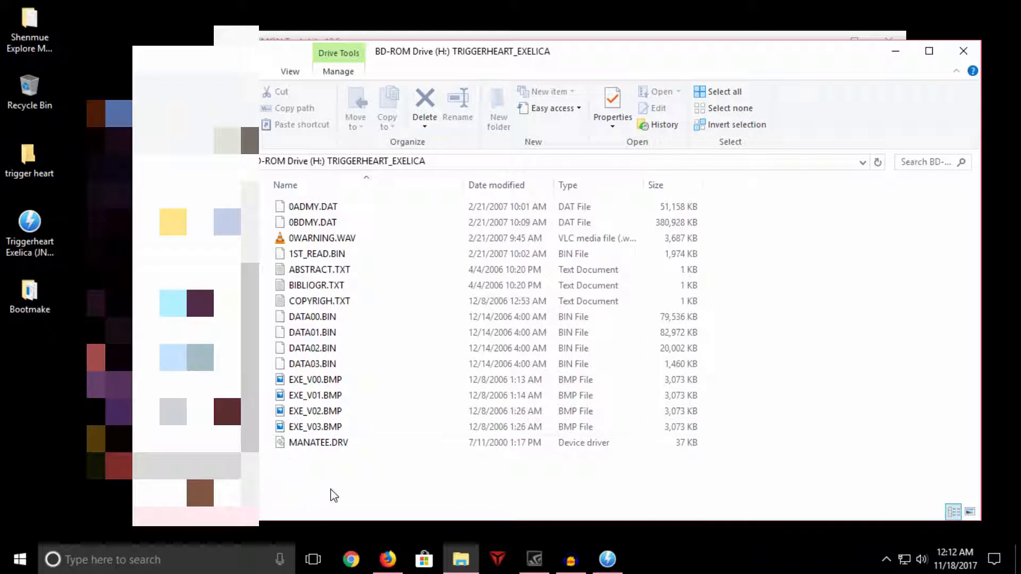
Step: Switch from the TRIGGERHEART_EXELICA drive listing to the trigger heart folder
left_click(318, 442)
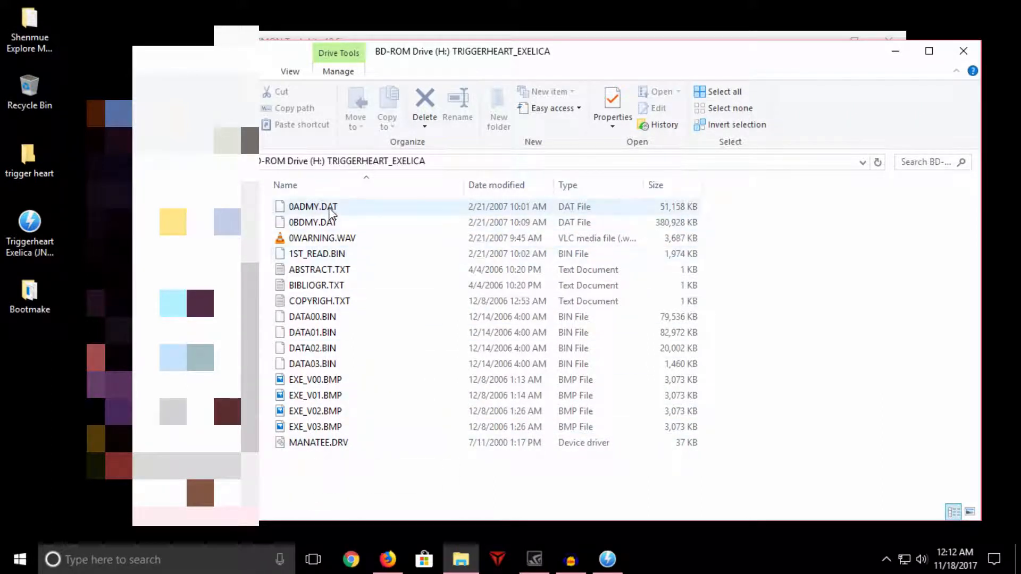
mouse_move(335, 449)
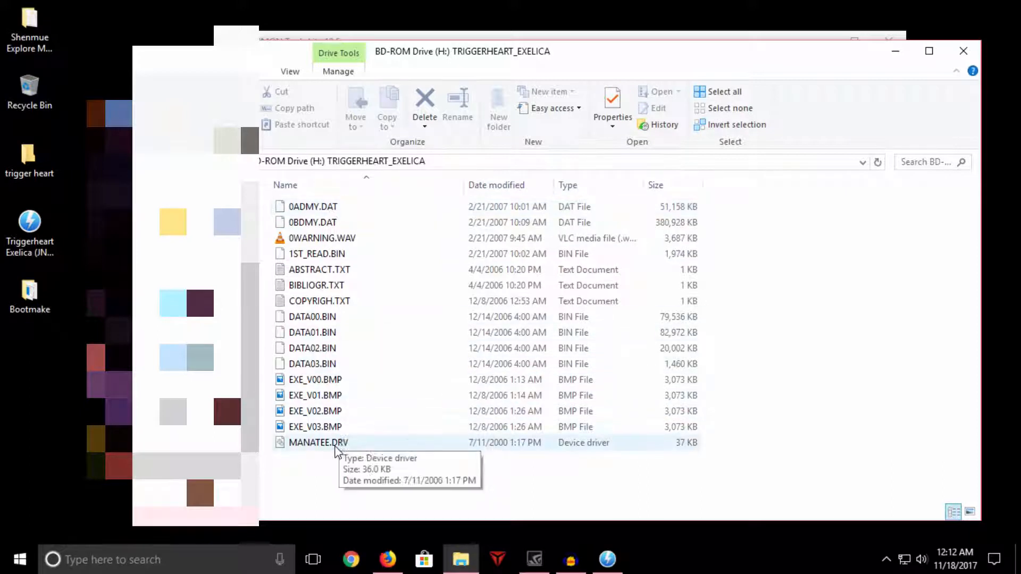
left_click(332, 480)
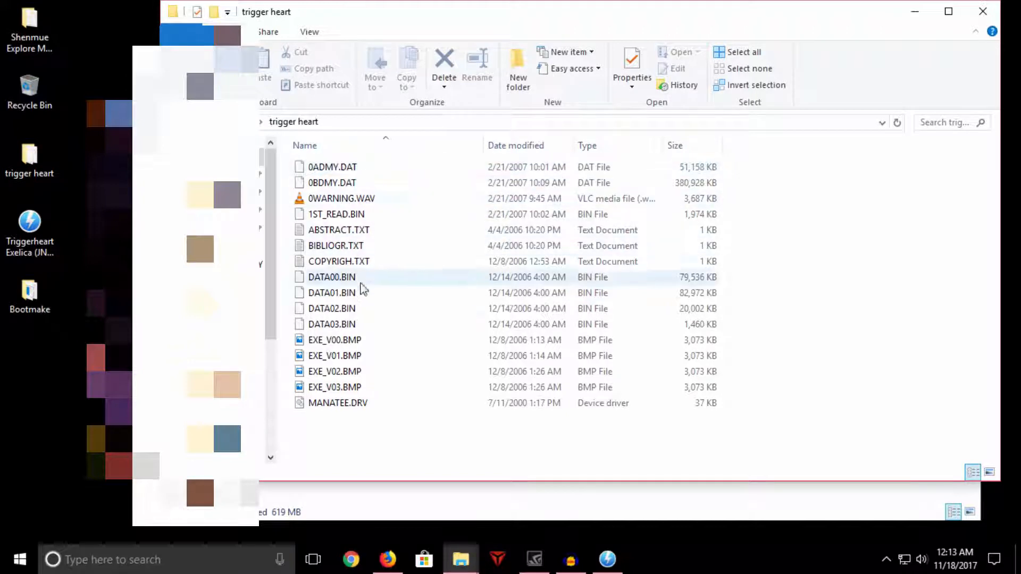
left_click_drag(358, 308, 352, 417)
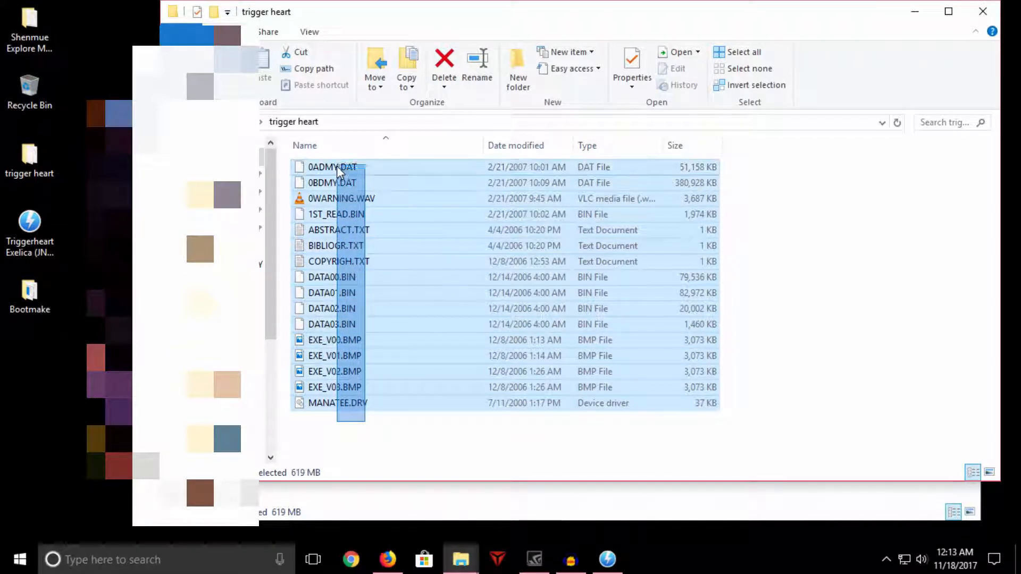
left_click(677, 451)
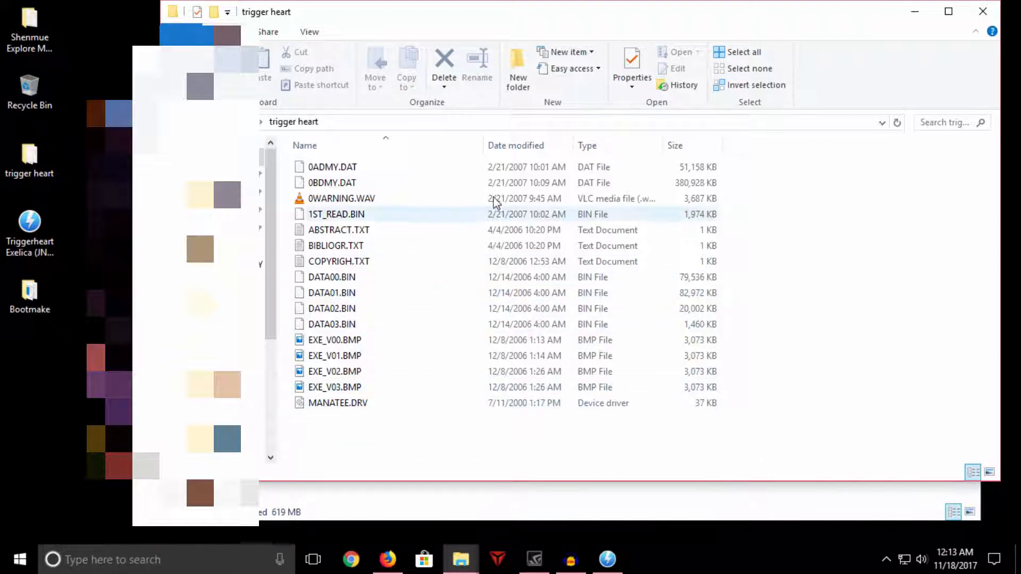
left_click(332, 182)
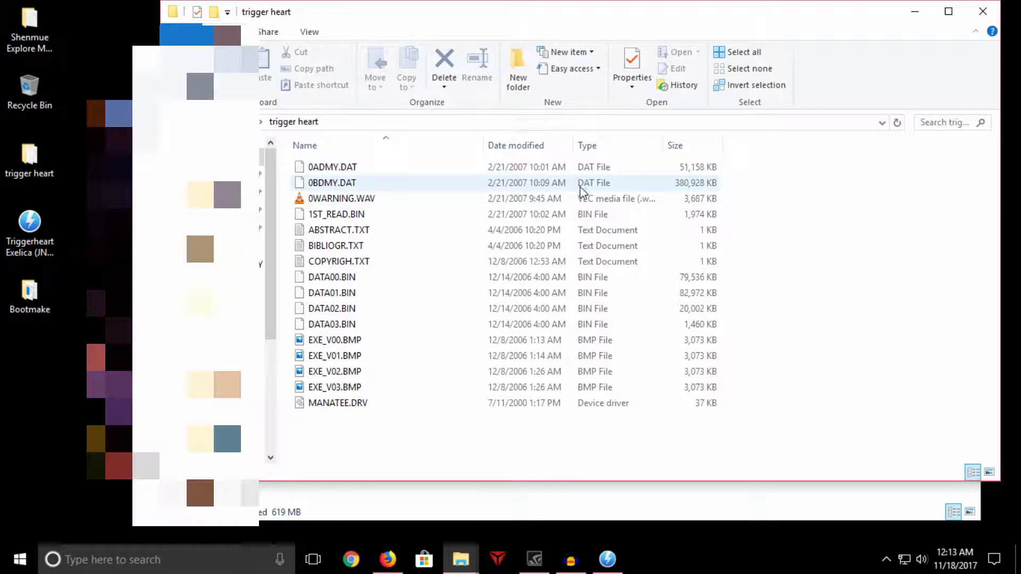
left_click(332, 167)
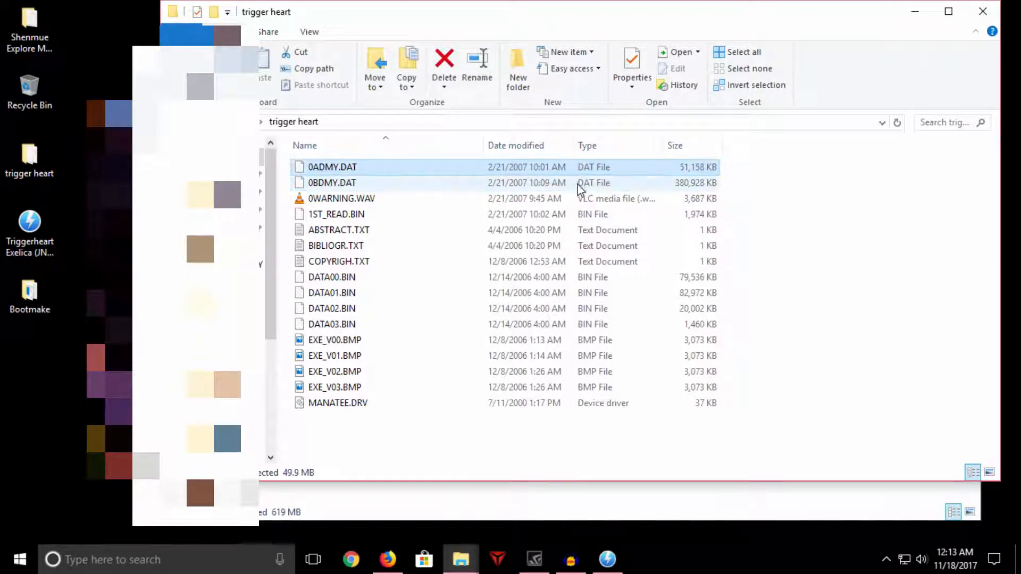
left_click(331, 166)
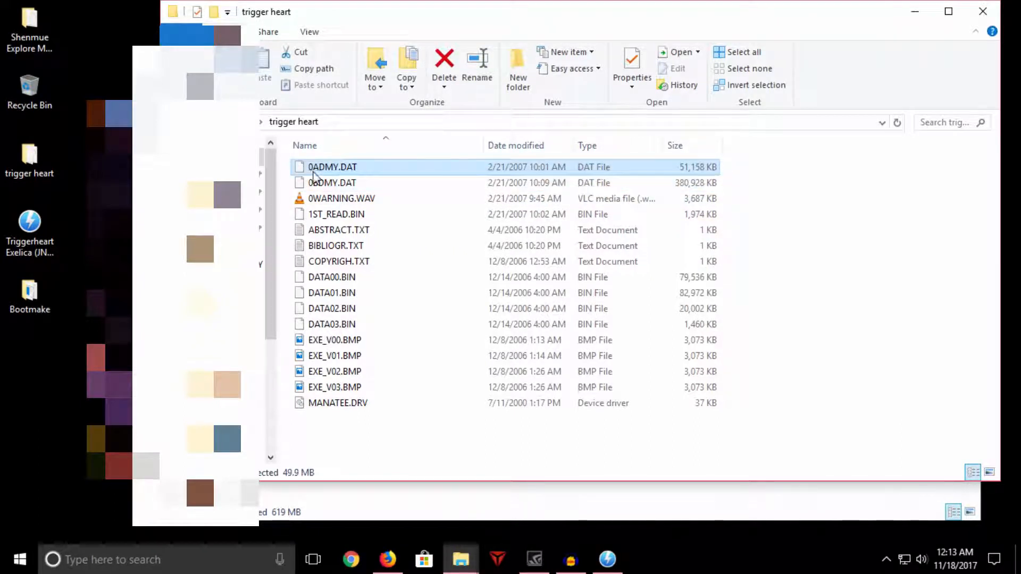
left_click(330, 182)
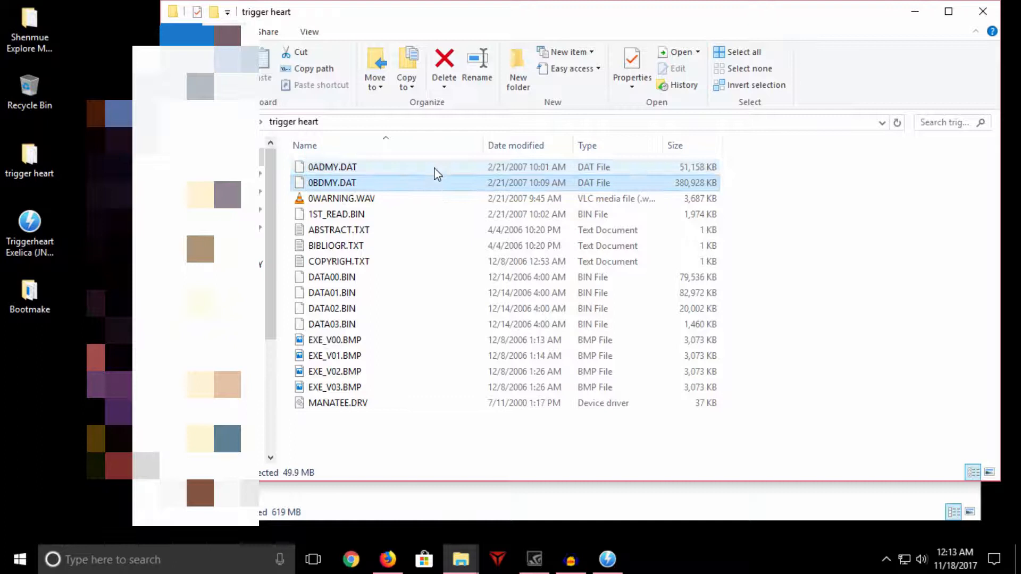
left_click(353, 167)
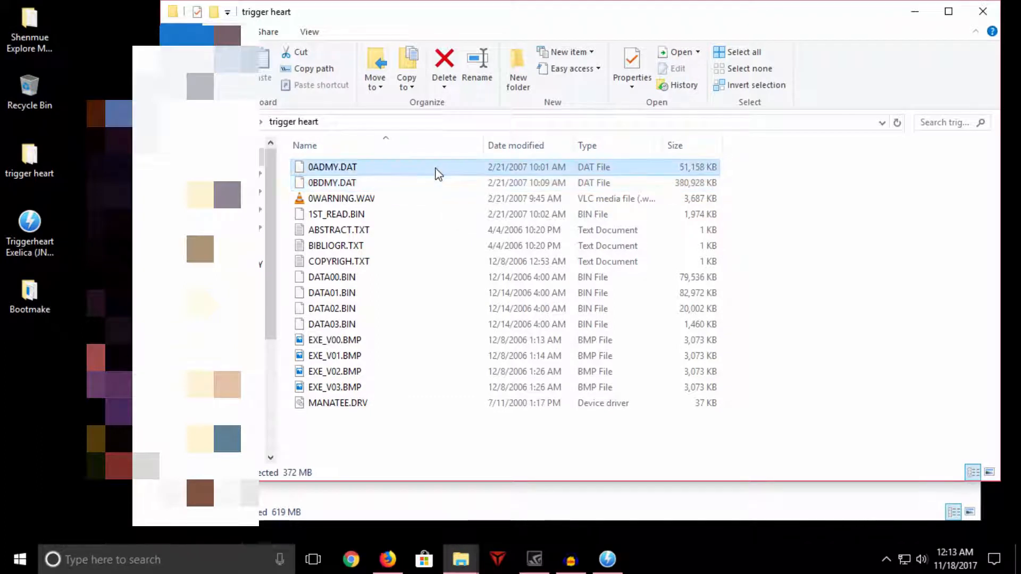
left_click(331, 183)
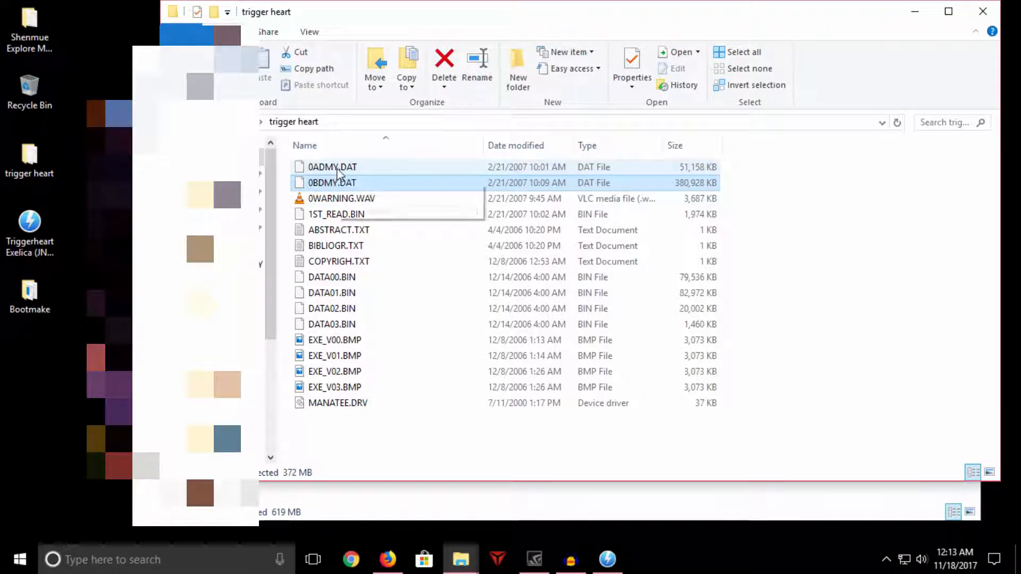
mouse_move(332, 167)
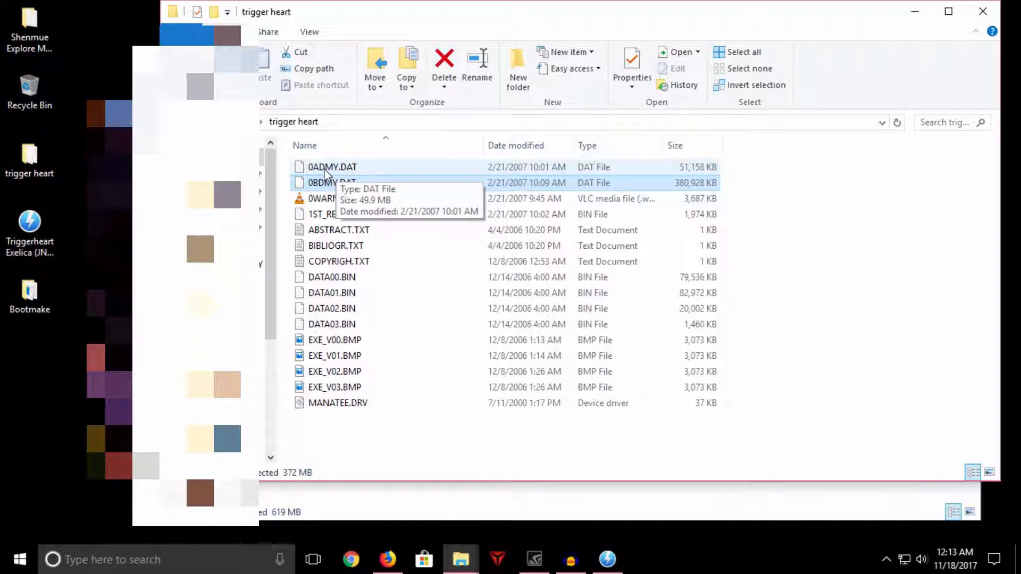
mouse_move(795, 172)
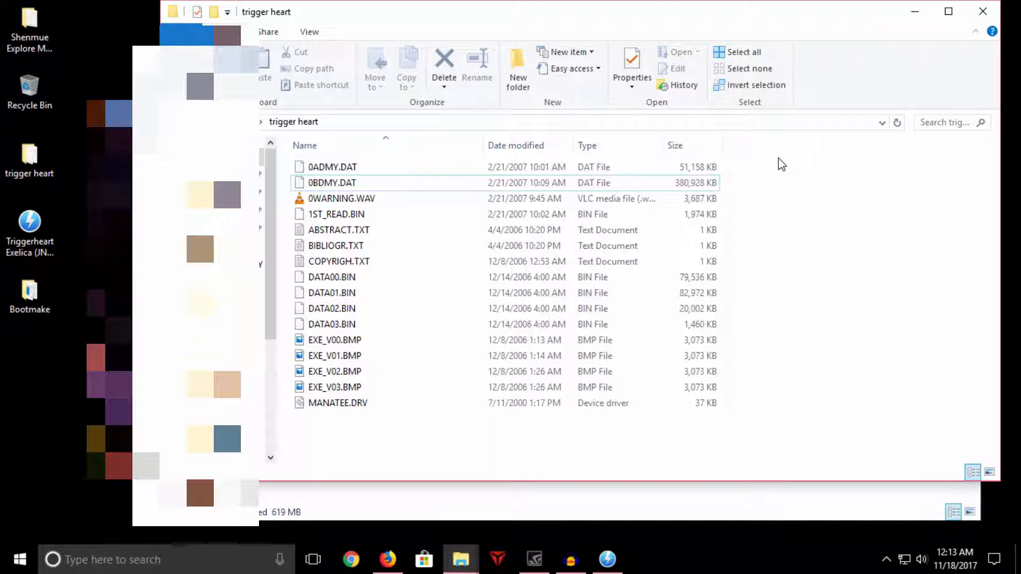
mouse_move(735, 170)
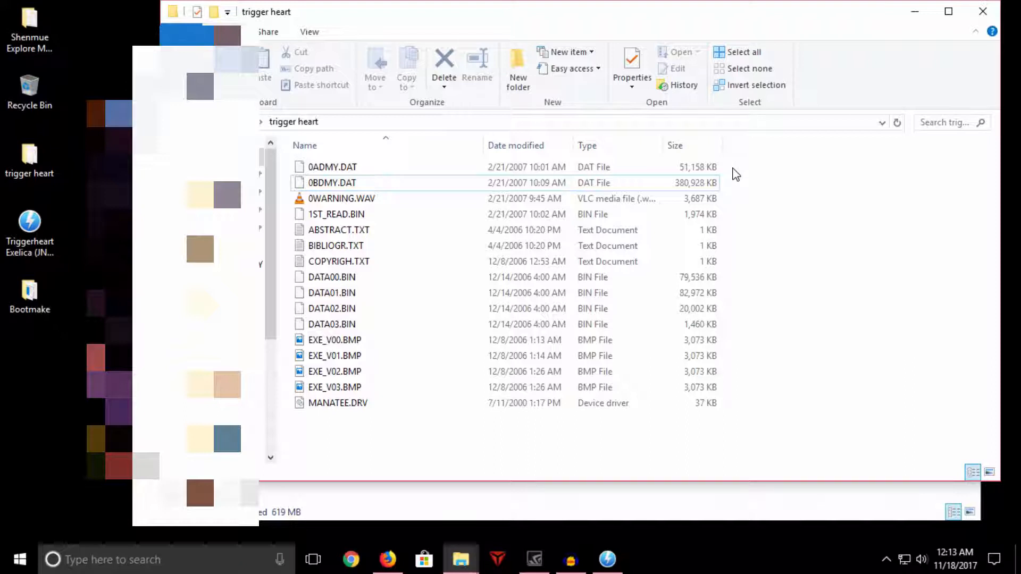
mouse_move(738, 181)
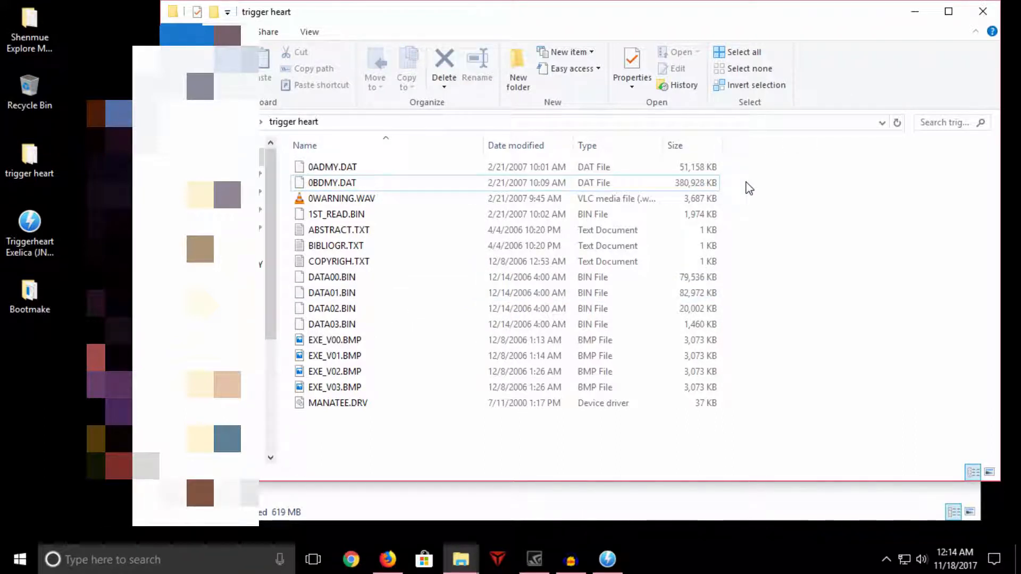
mouse_move(750, 205)
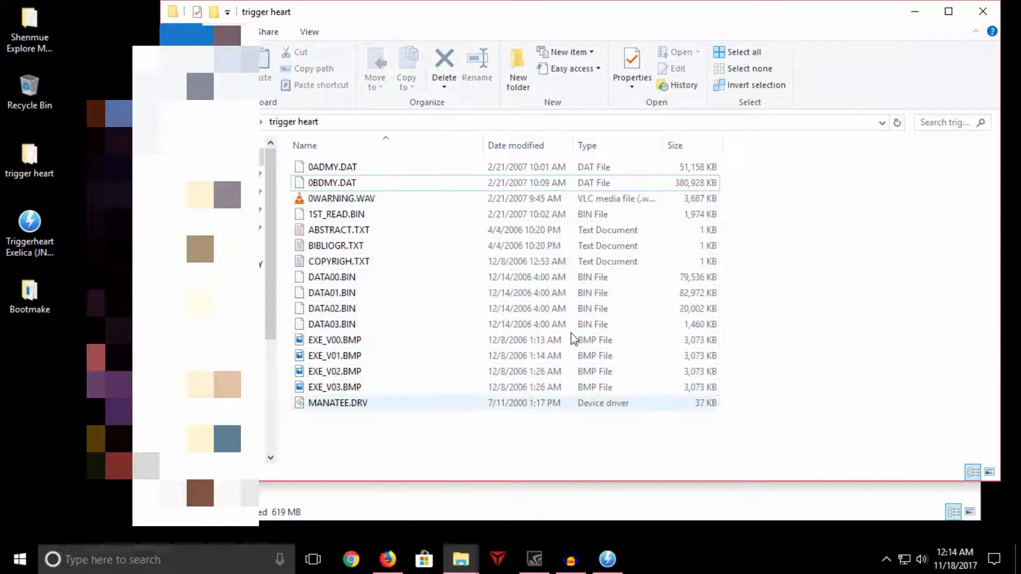
left_click(334, 340)
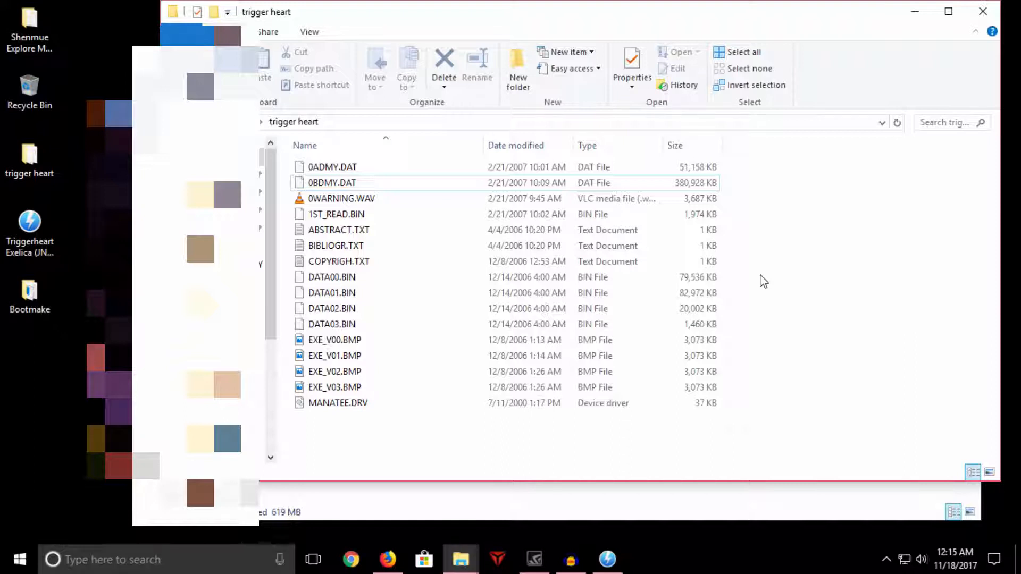
mouse_move(848, 243)
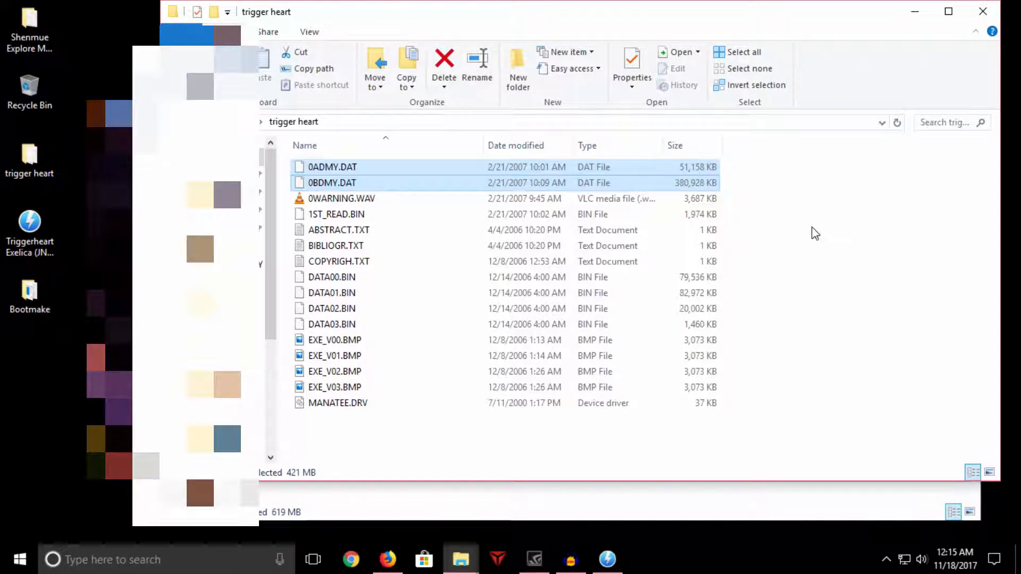
mouse_move(757, 222)
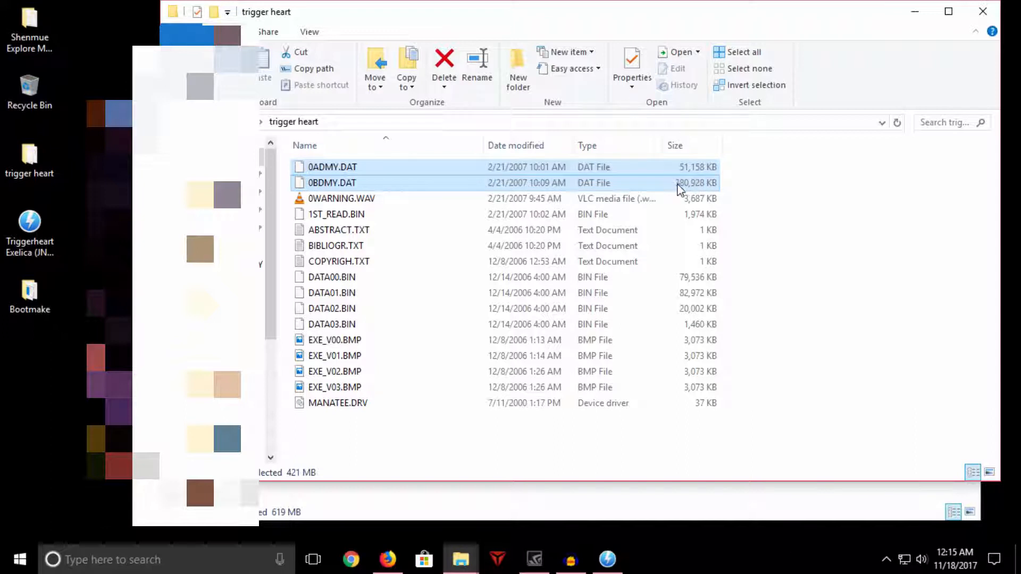
mouse_move(692, 195)
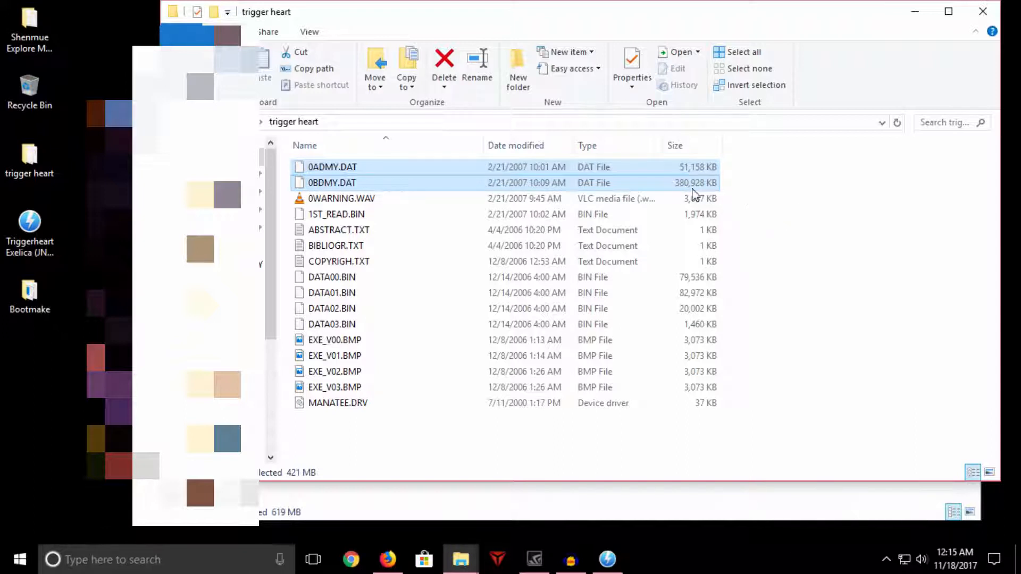
mouse_move(652, 182)
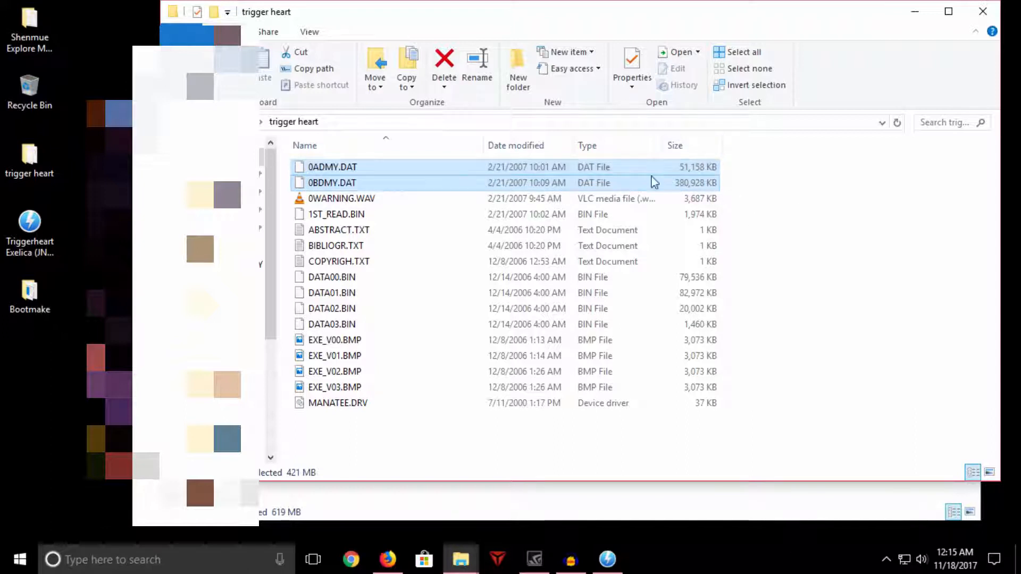
mouse_move(855, 238)
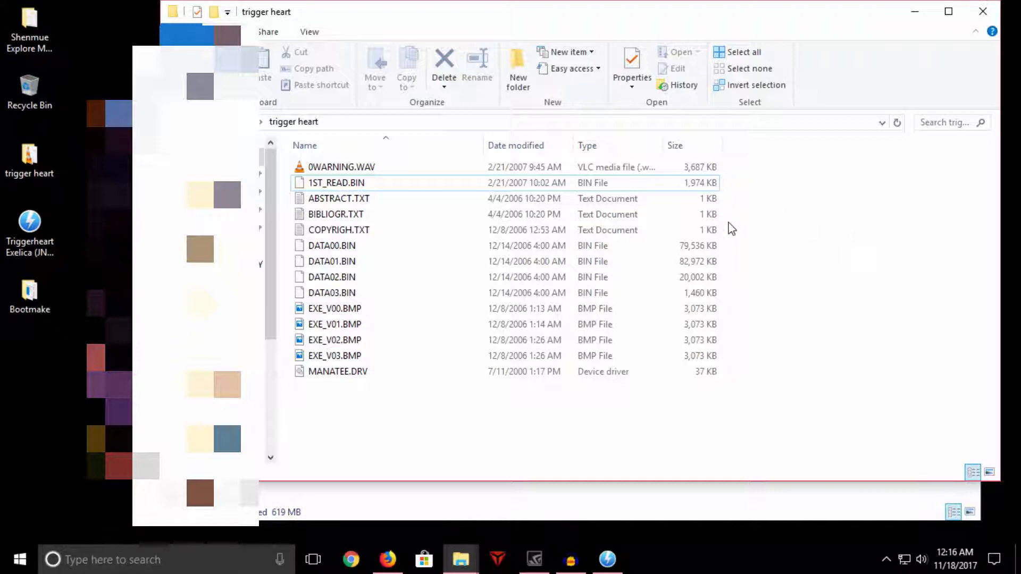
mouse_move(744, 406)
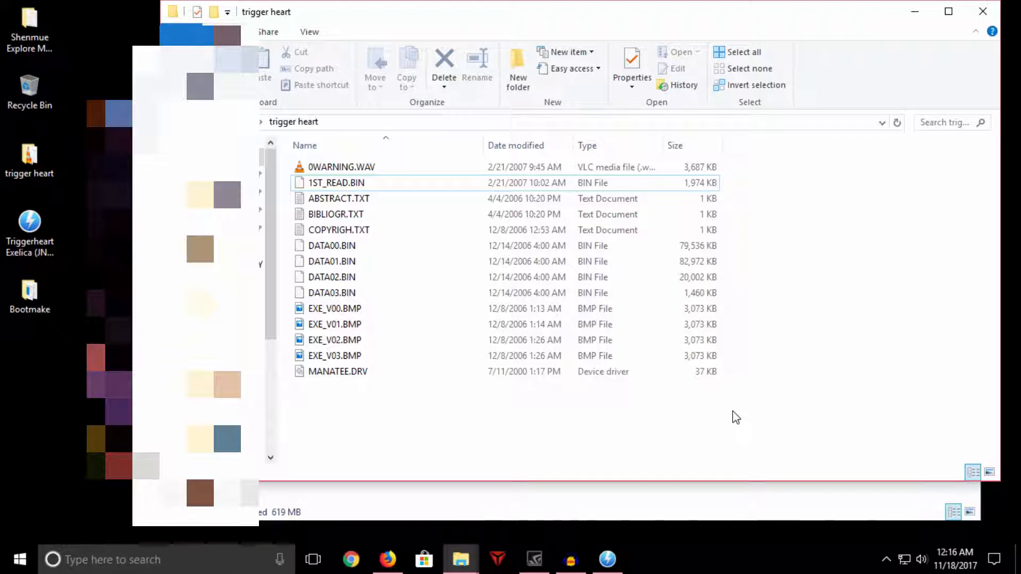
mouse_move(733, 417)
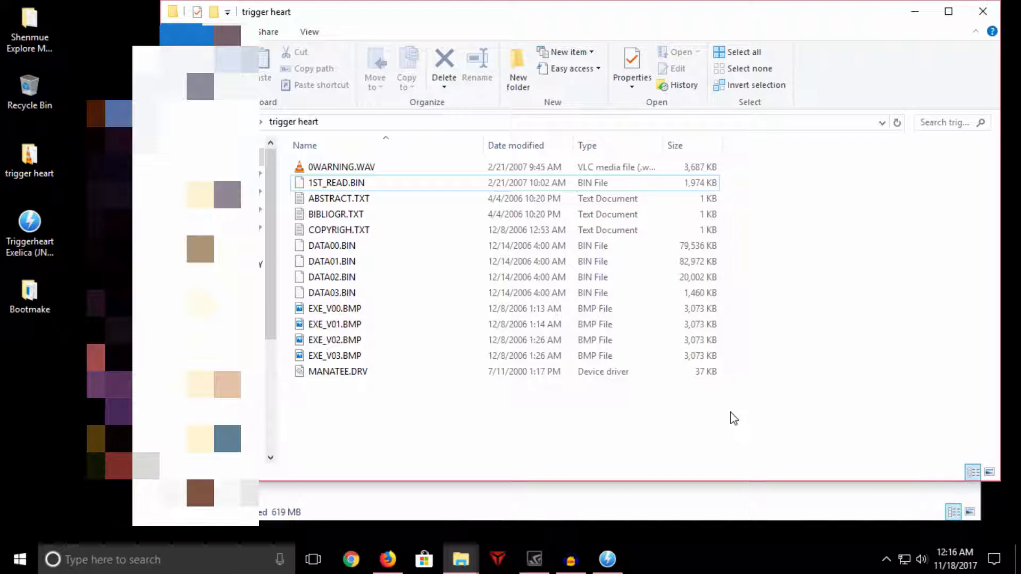
mouse_move(743, 409)
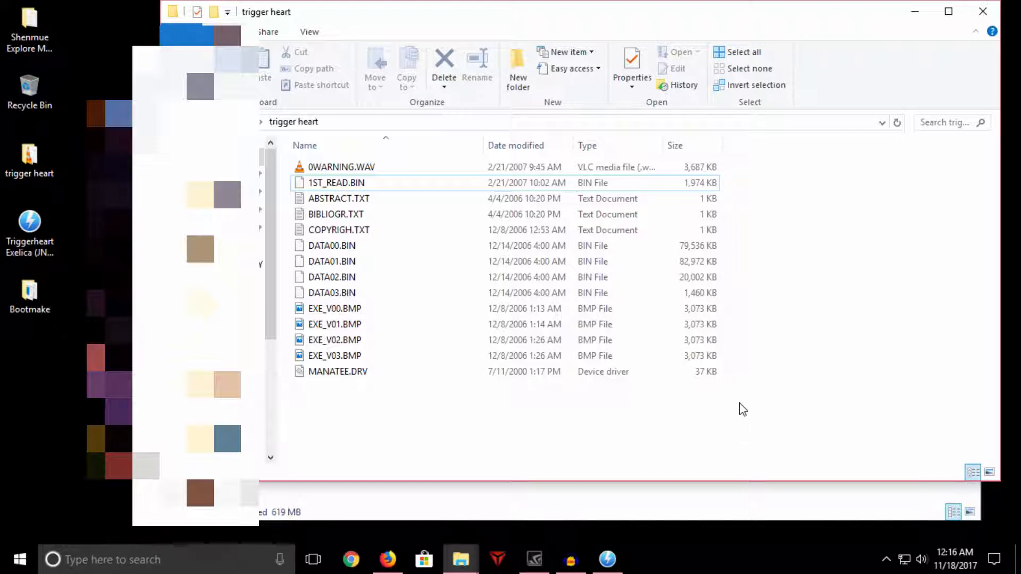
mouse_move(746, 414)
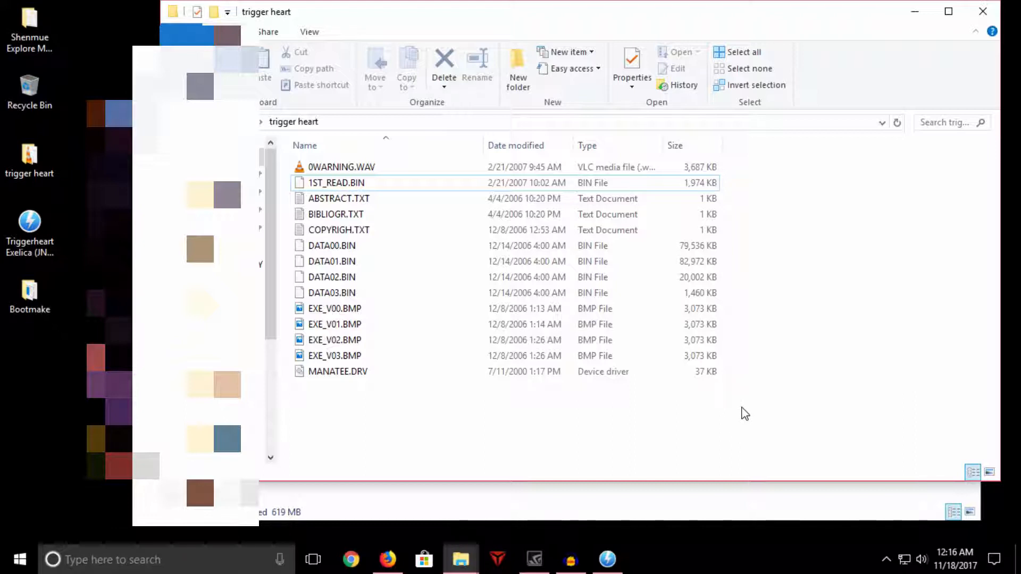
mouse_move(600, 431)
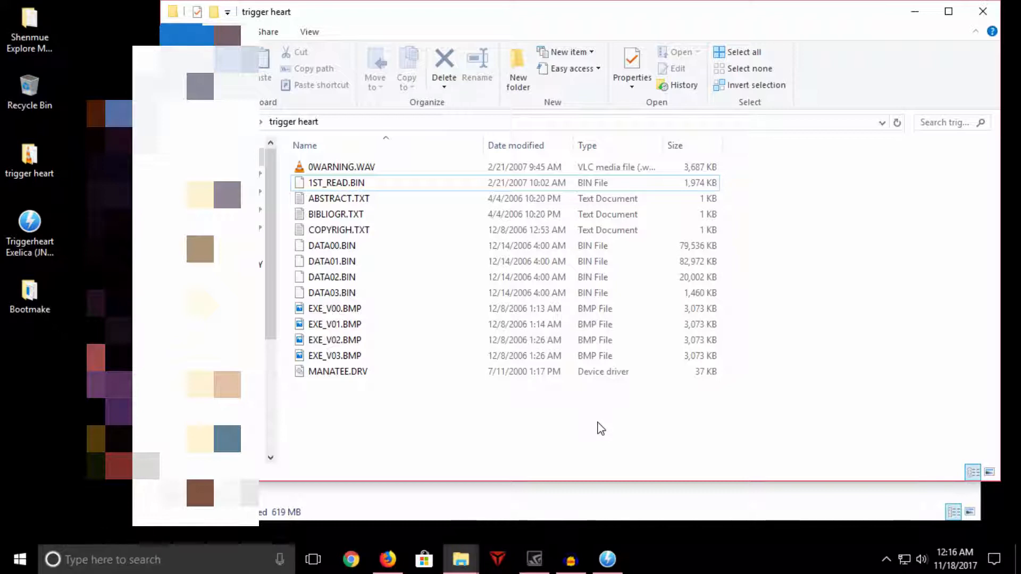
mouse_move(342, 420)
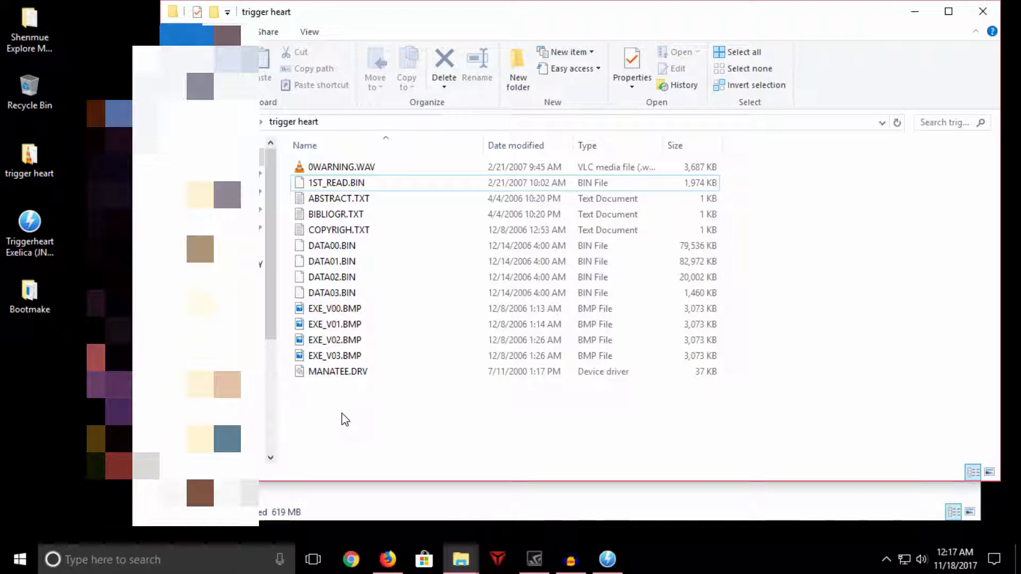
mouse_move(355, 417)
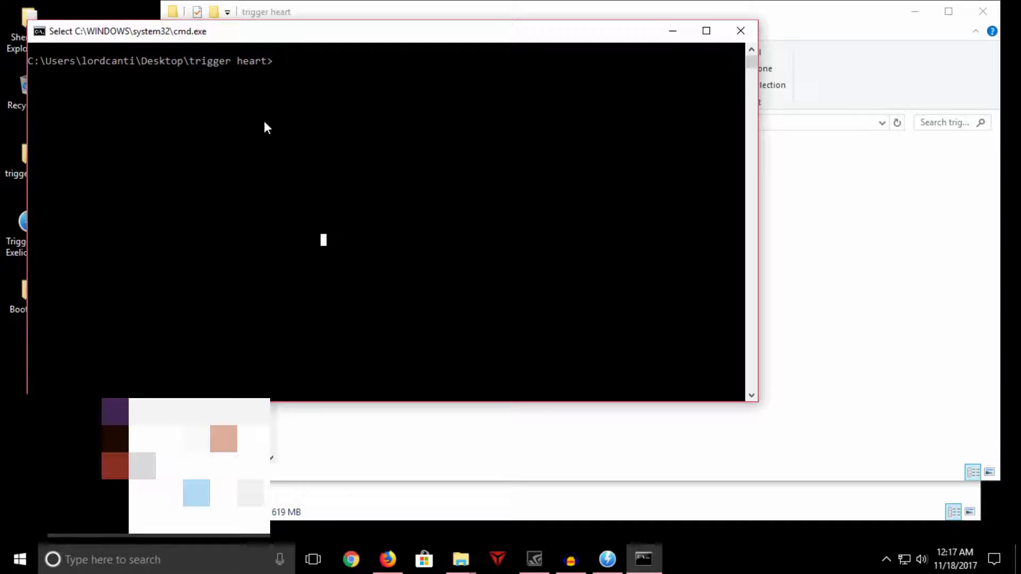
mouse_move(552, 307)
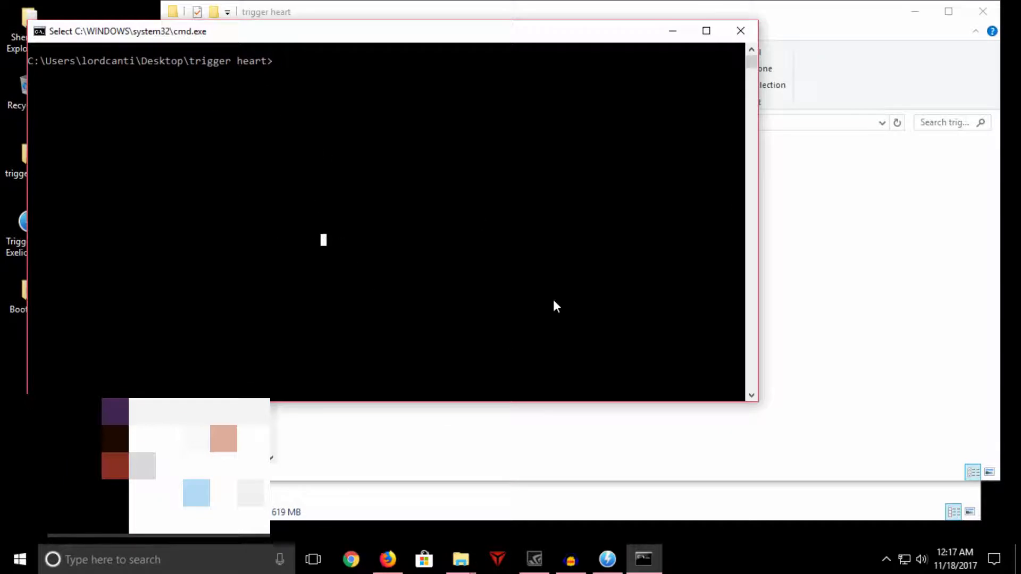
Step: Run binhack32 and check 1ST_READ.BIN's exact name in Explorer
type("b")
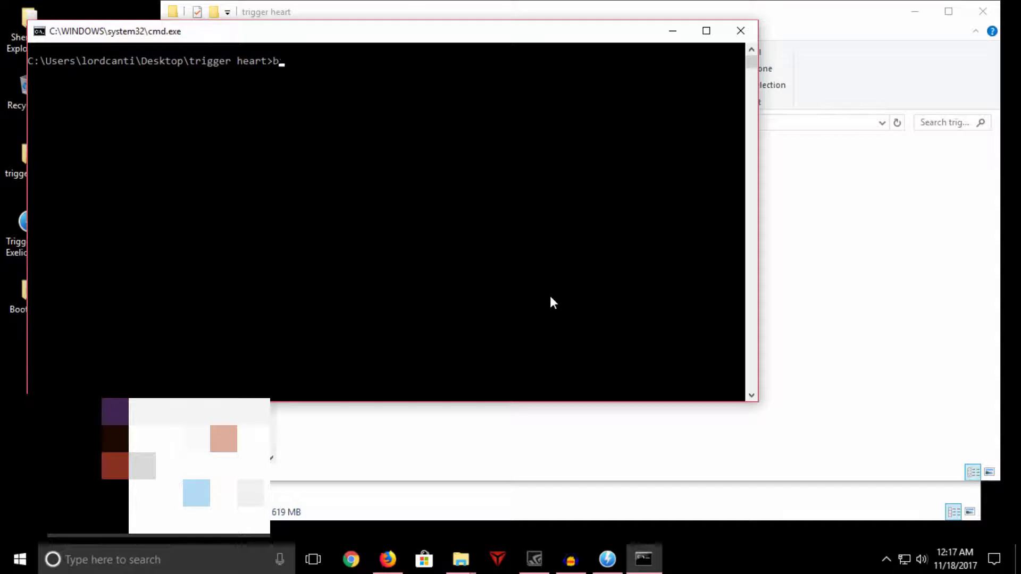
type("inhack32")
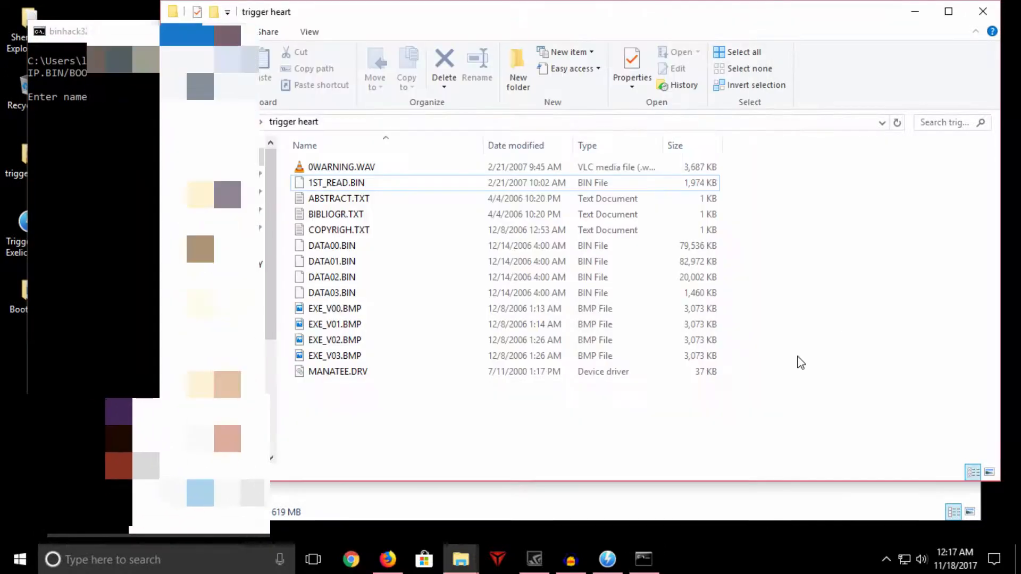
left_click(337, 183)
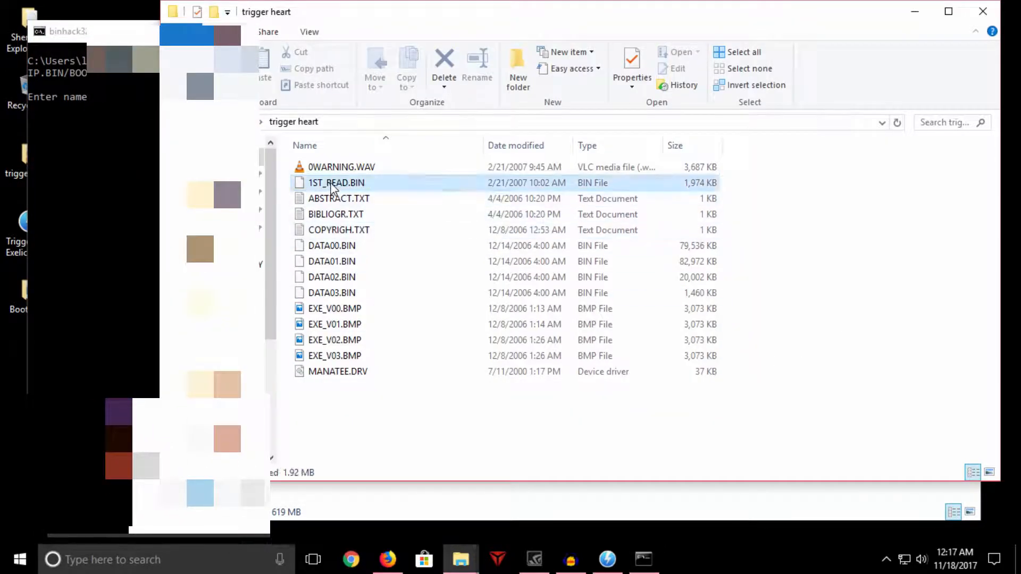
mouse_move(343, 186)
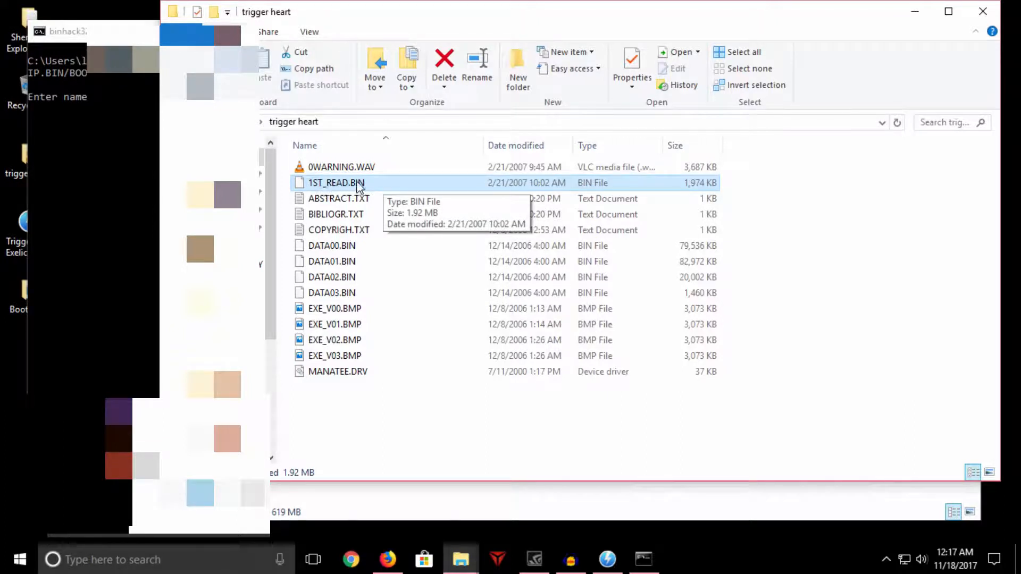
mouse_move(329, 182)
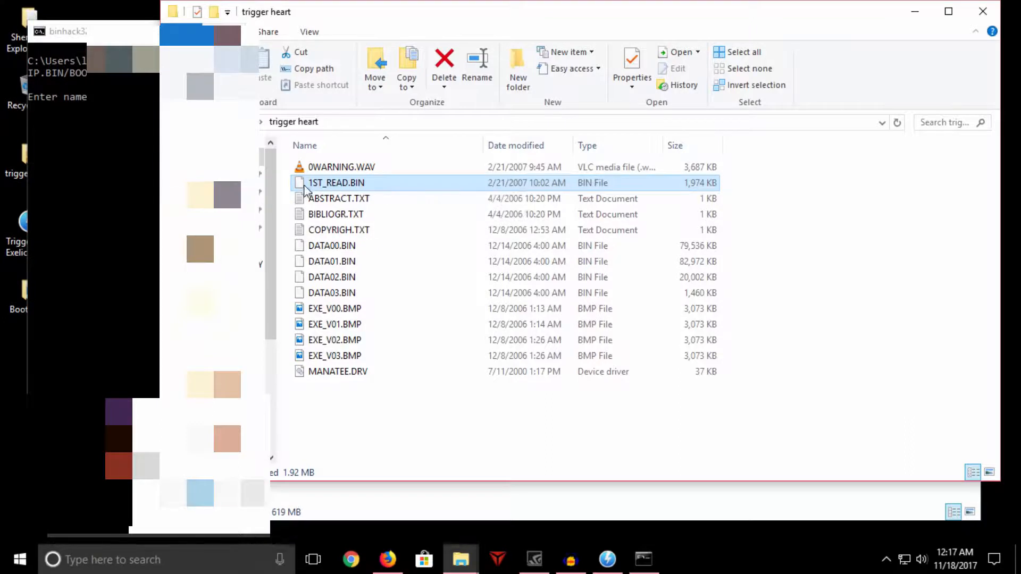
mouse_move(331, 186)
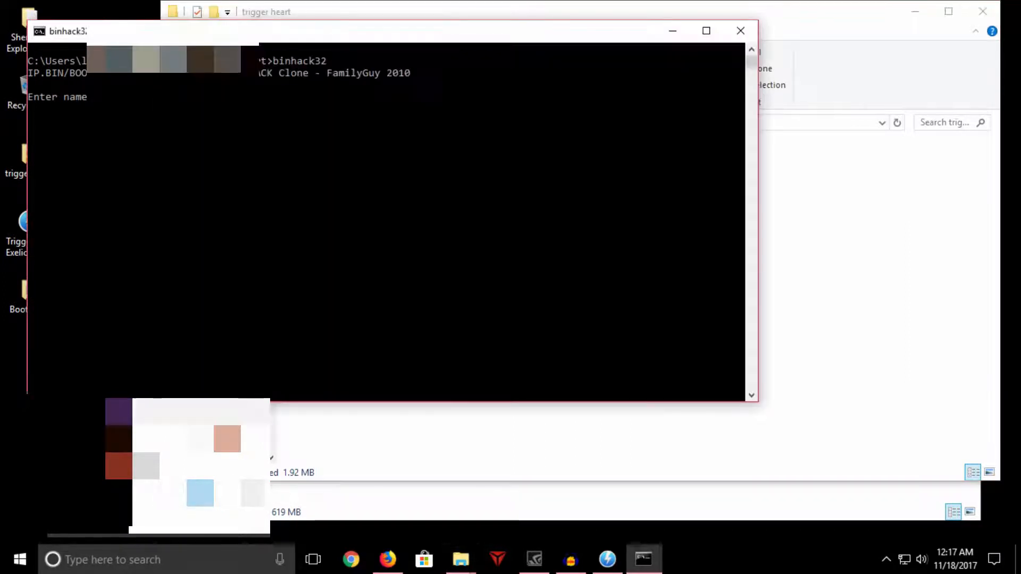
type("1st")
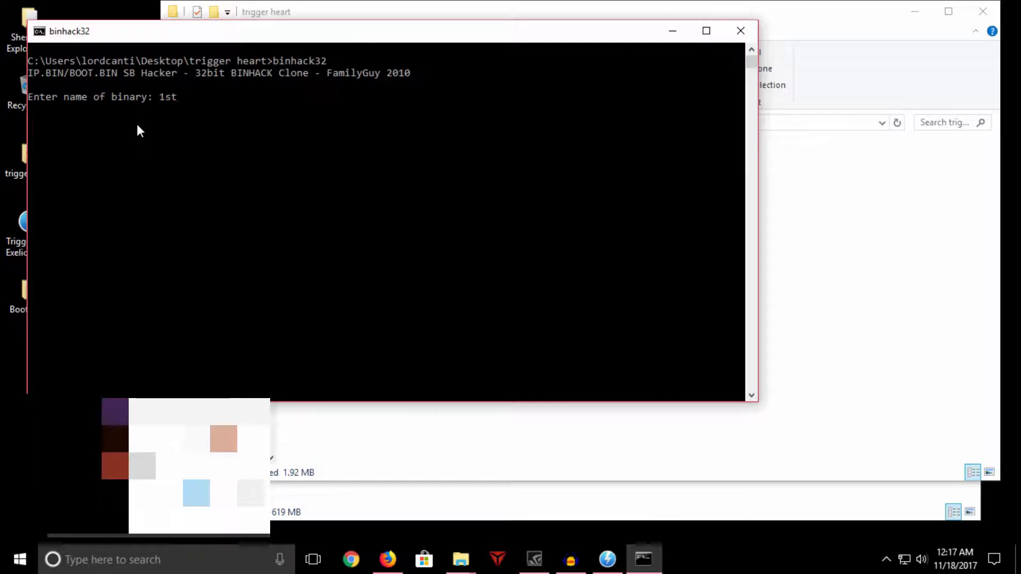
type("_read.bin")
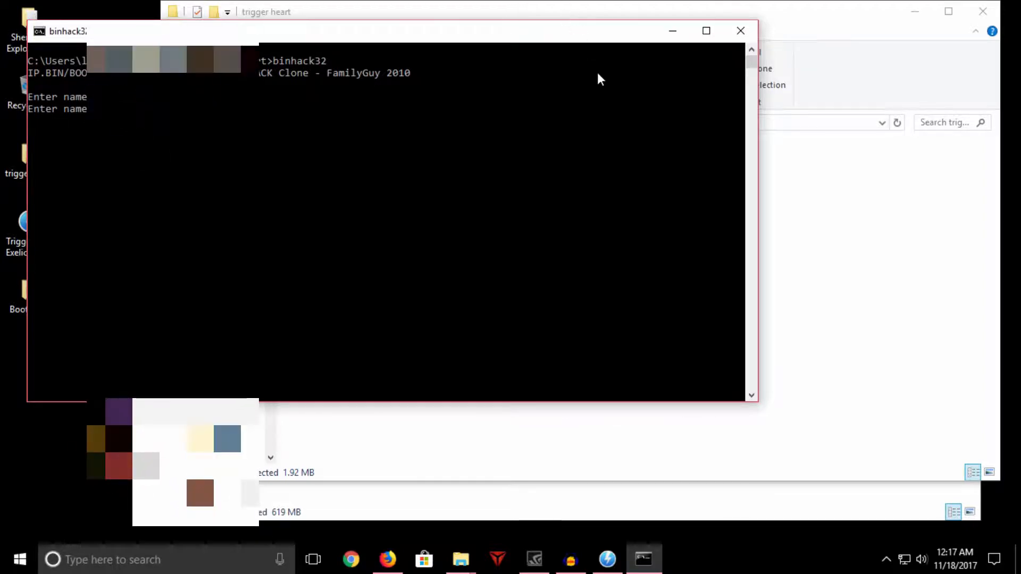
left_click(460, 559)
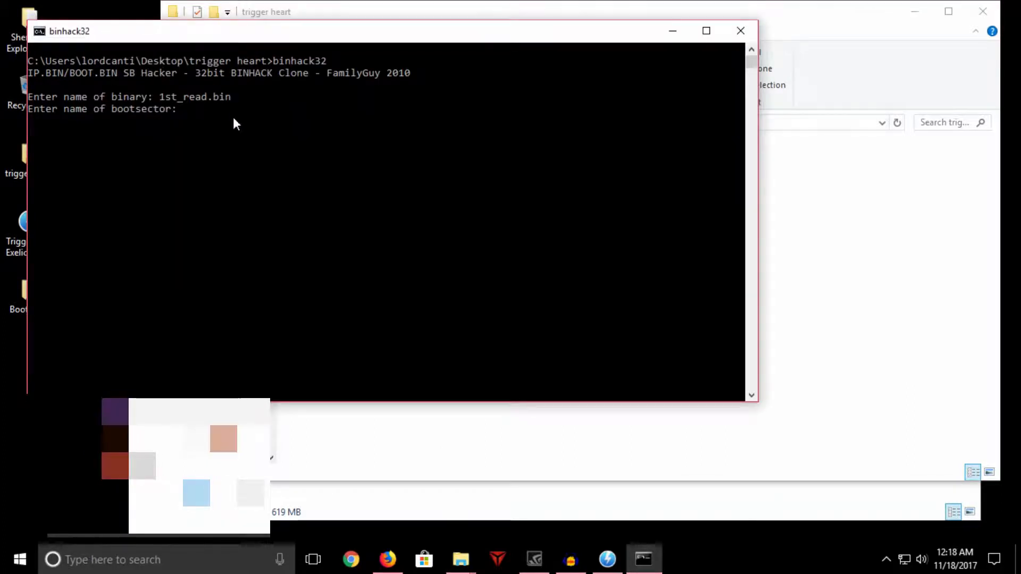
mouse_move(763, 225)
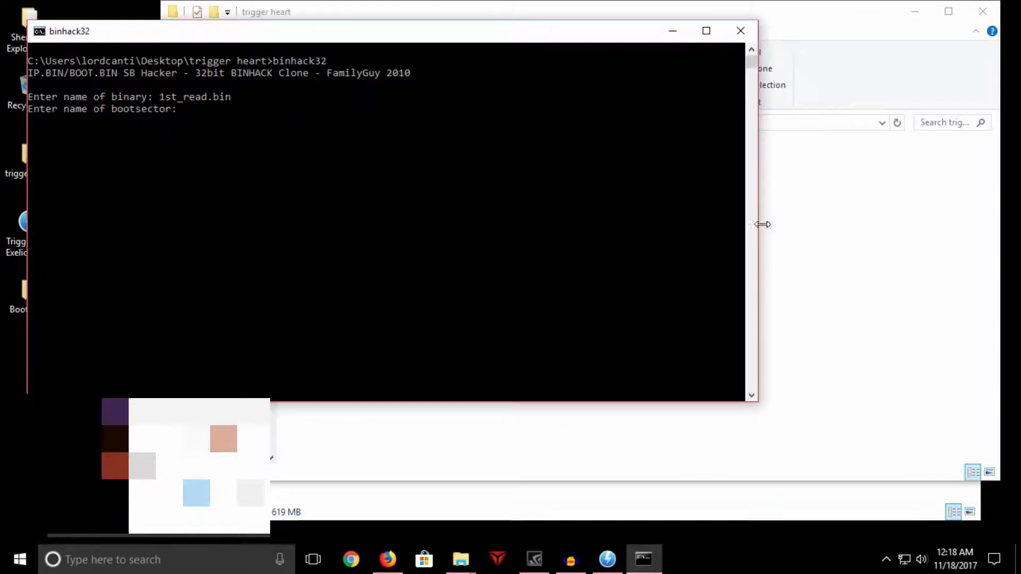
mouse_move(754, 237)
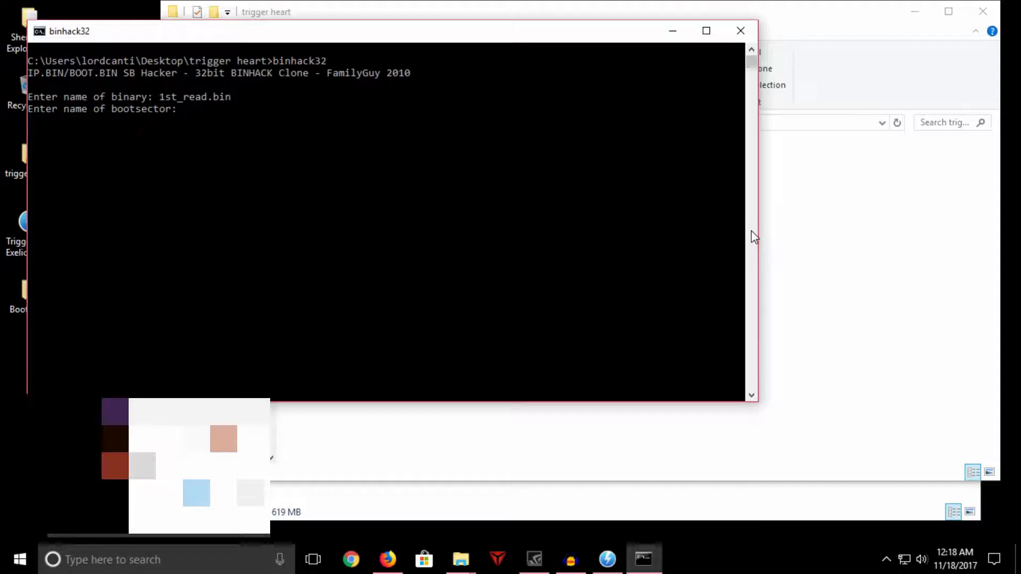
mouse_move(746, 238)
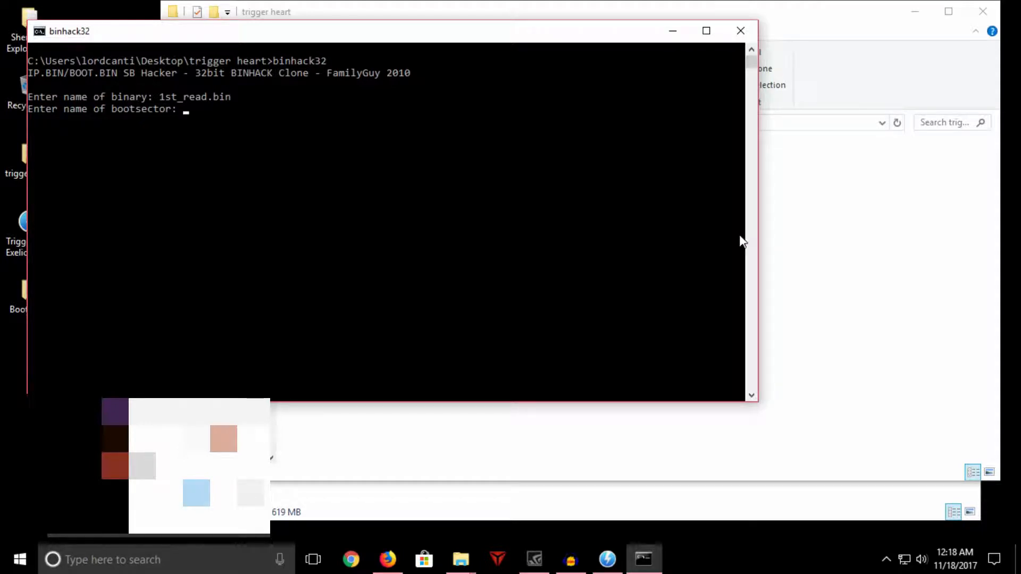
mouse_move(736, 245)
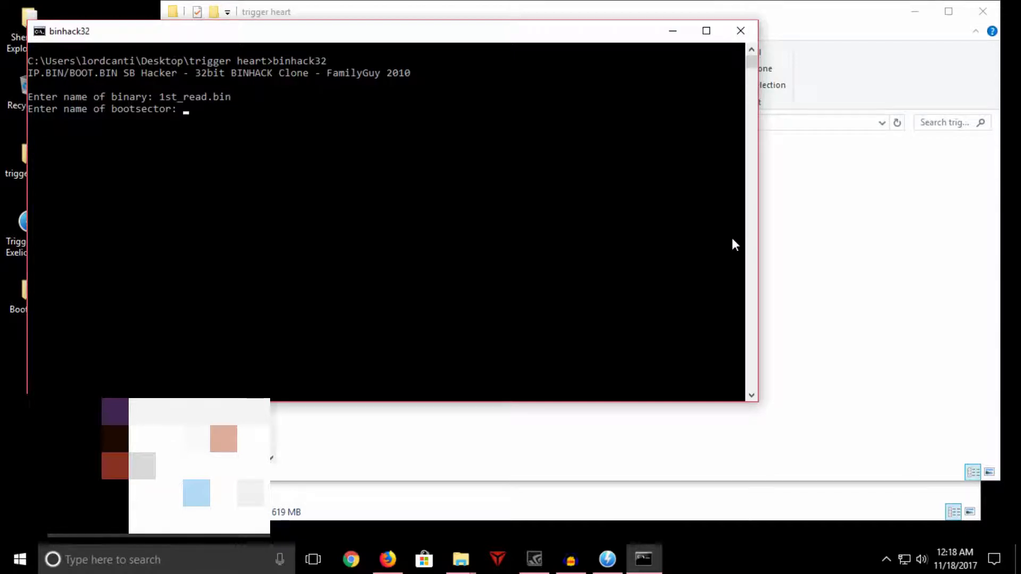
mouse_move(739, 303)
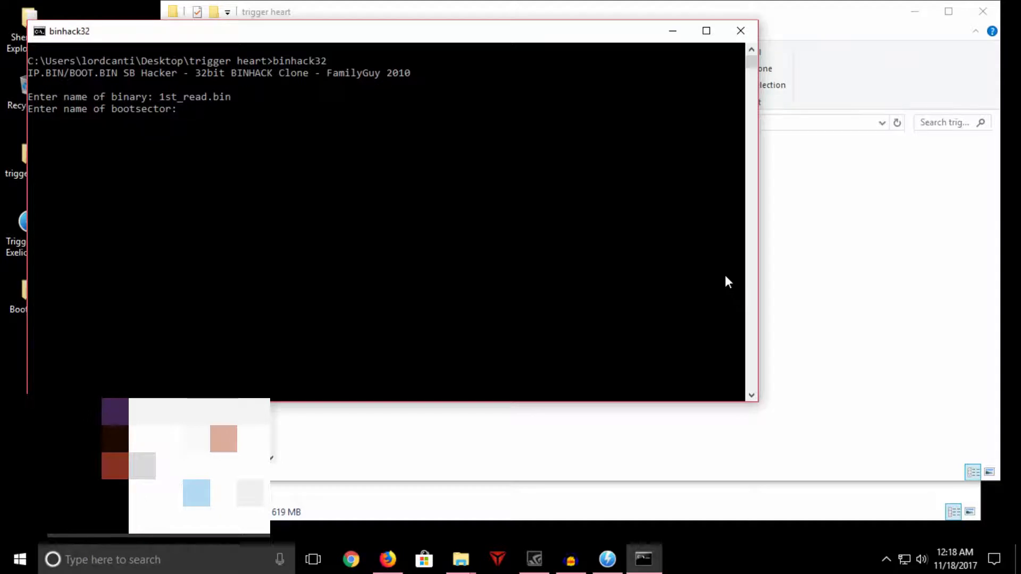
mouse_move(692, 318)
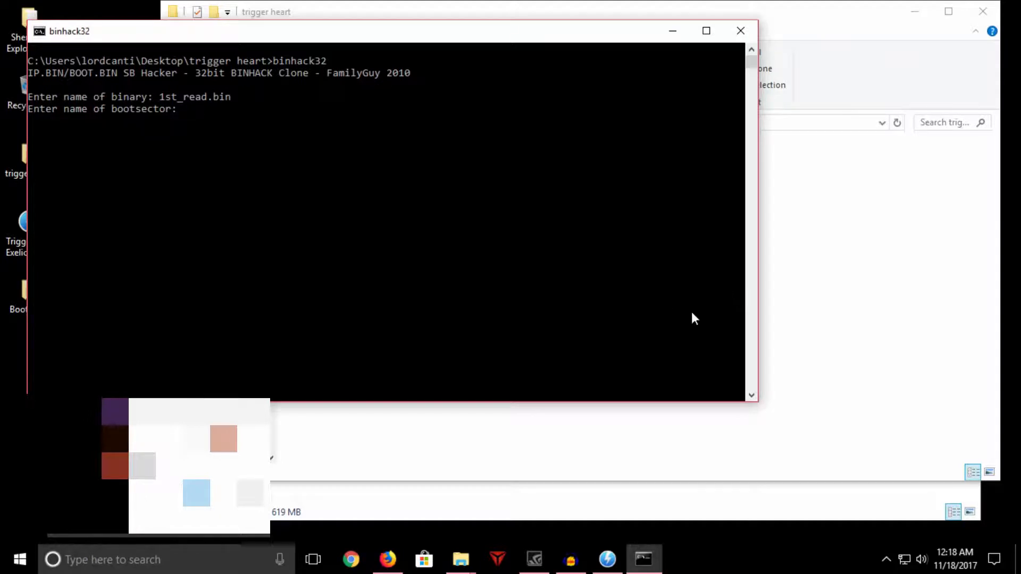
mouse_move(687, 332)
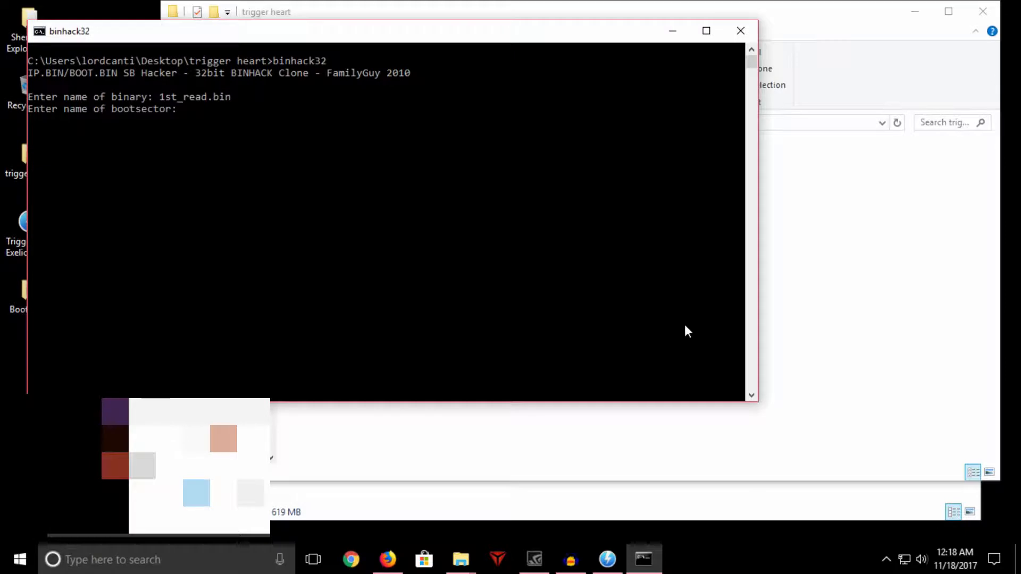
left_click(460, 559)
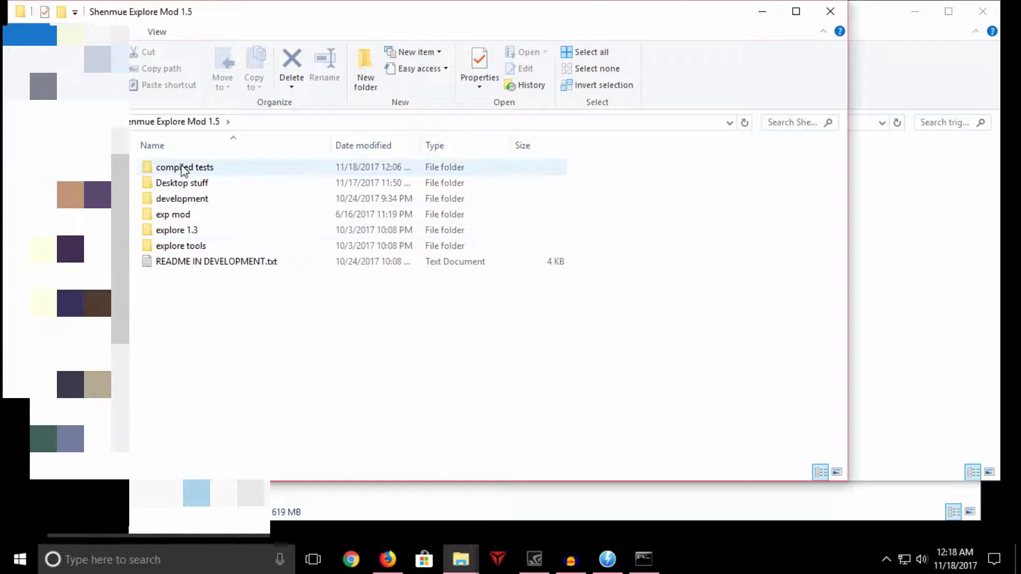
Step: Open explore 1.3 and pick out its IP.BIN to copy
left_click(199, 283)
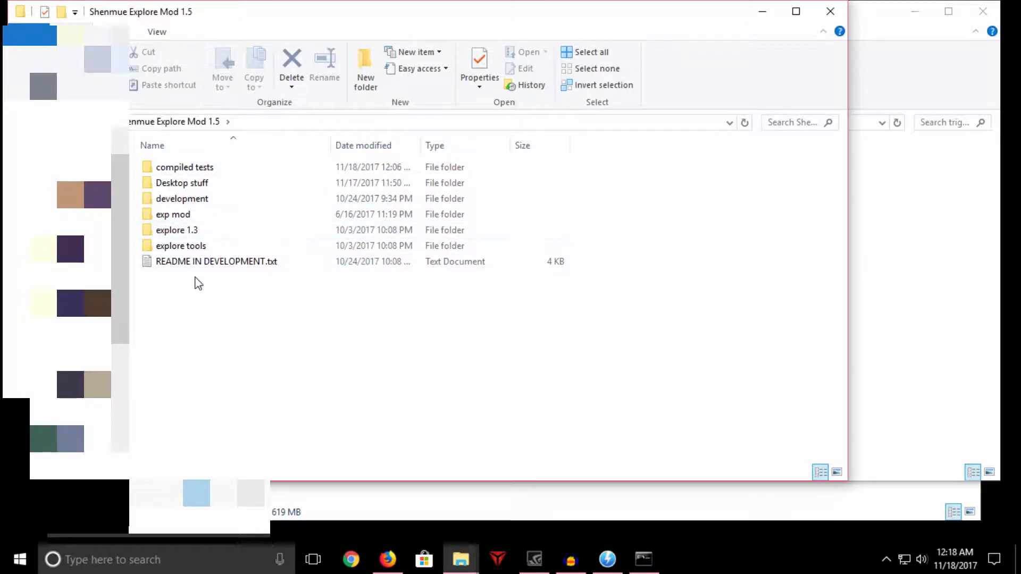
double_click(175, 230)
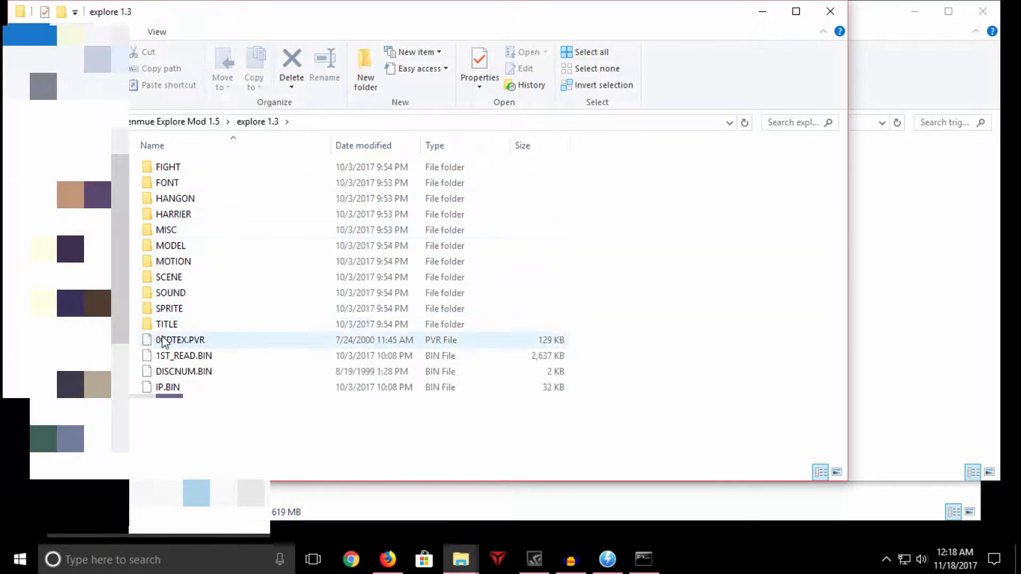
left_click(166, 387)
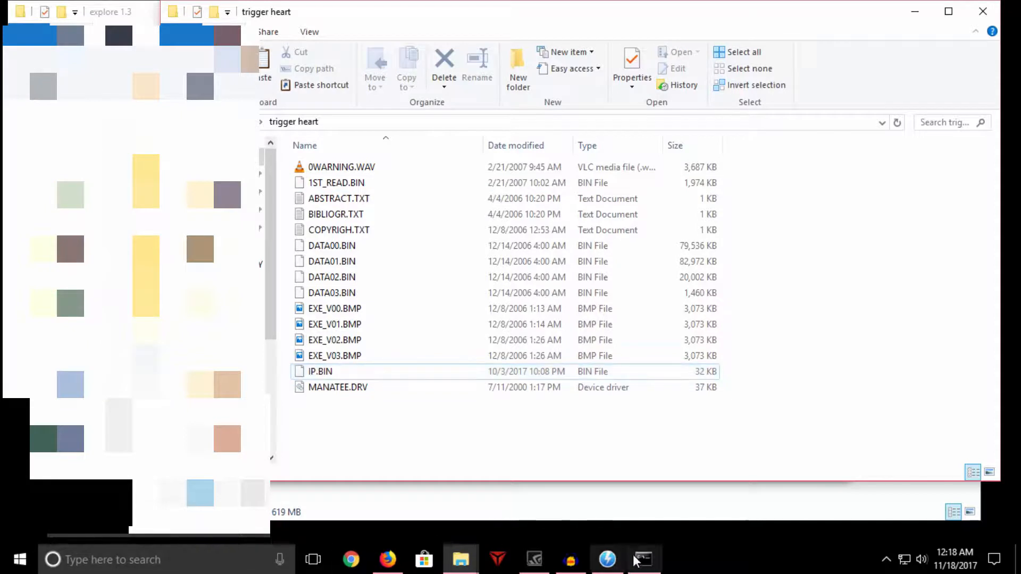
Step: Give binhack32 ip.bin as the bootsector and 11702 as msinfo
left_click(642, 558)
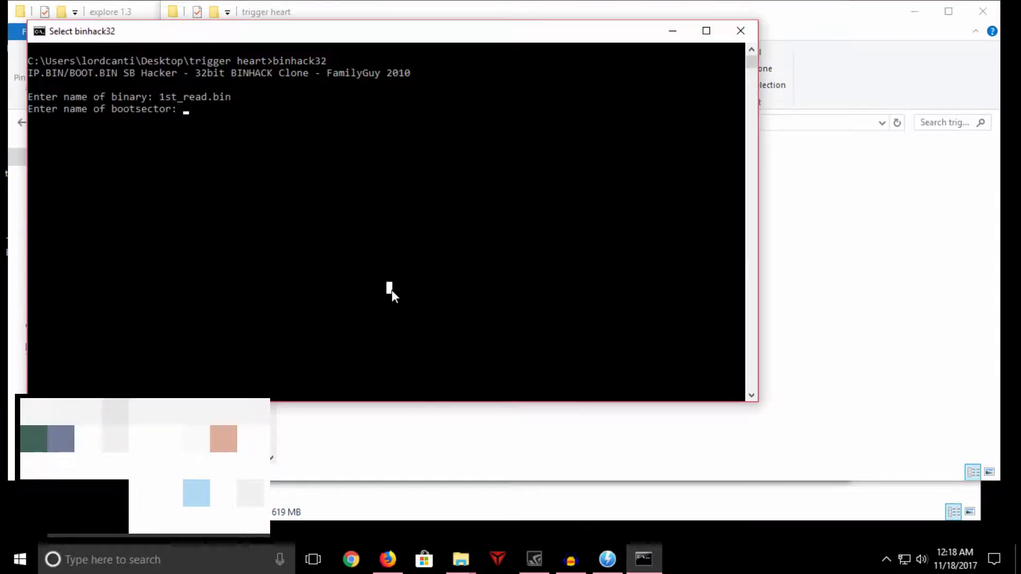
type("ip.bin")
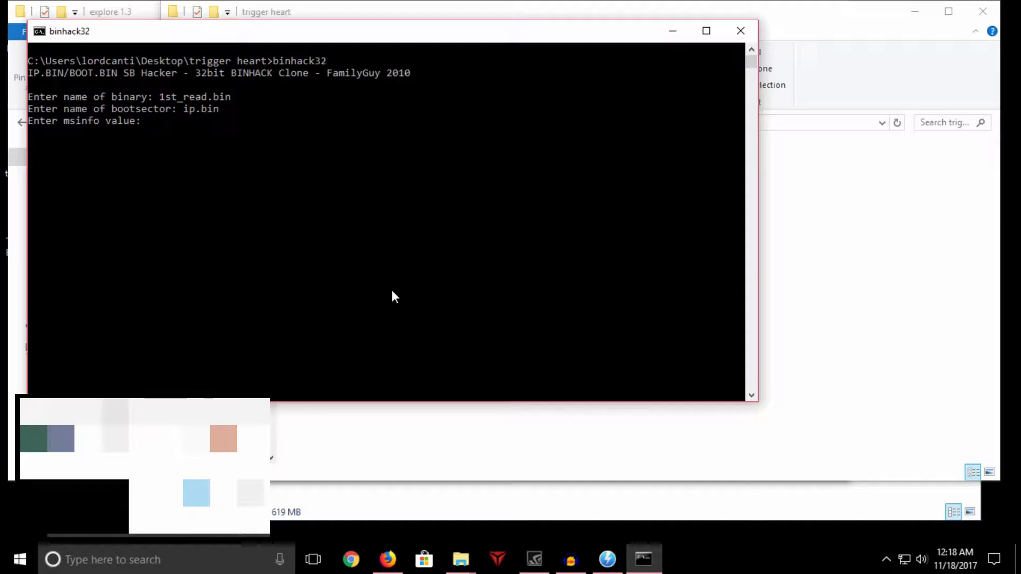
type("1")
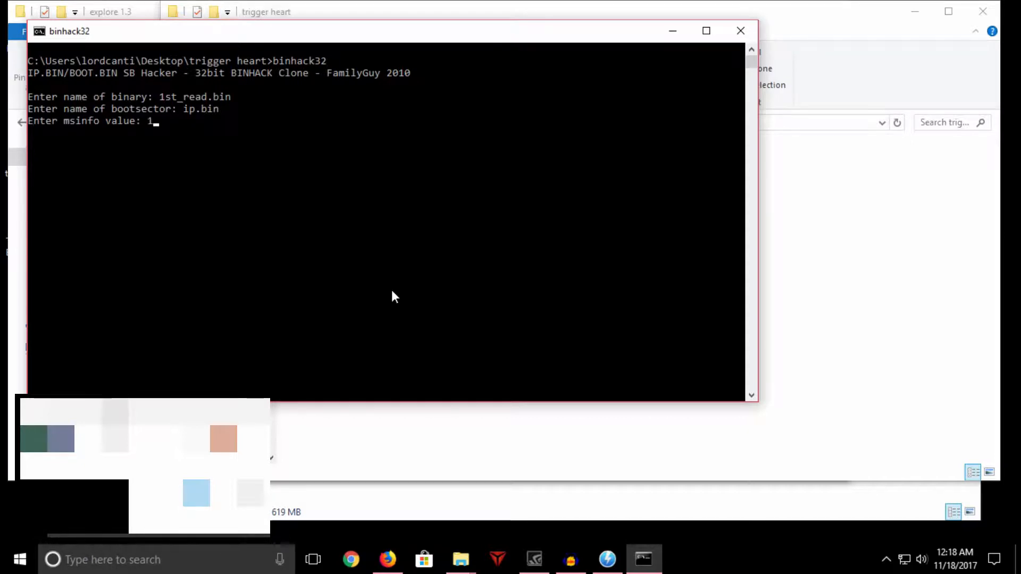
type("1702")
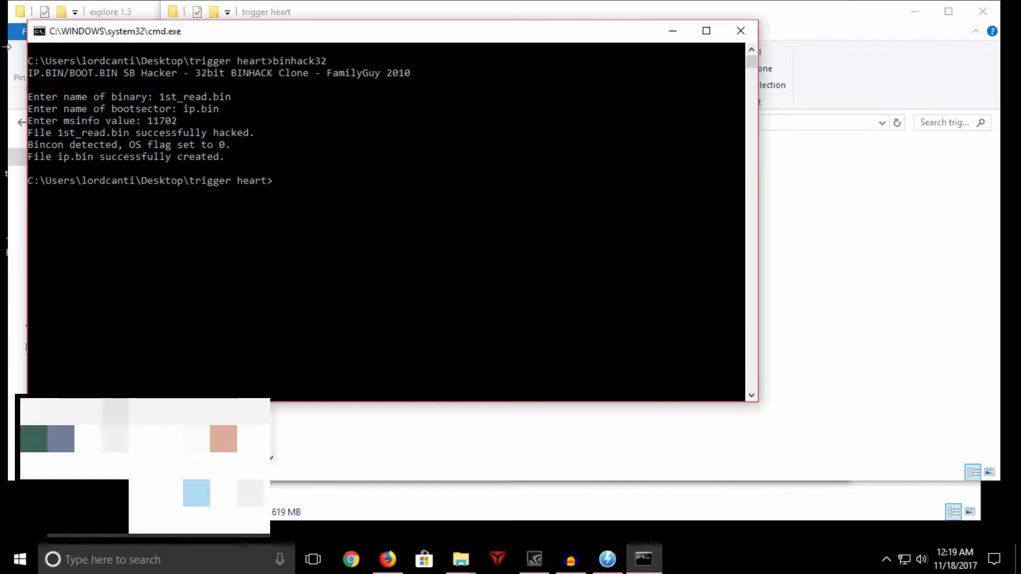
mouse_move(123, 200)
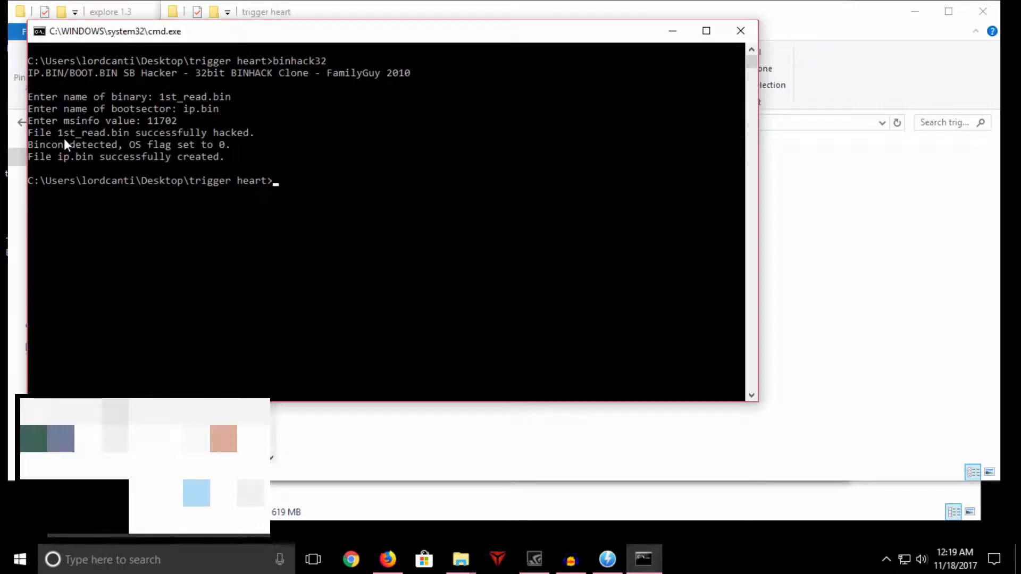
mouse_move(443, 287)
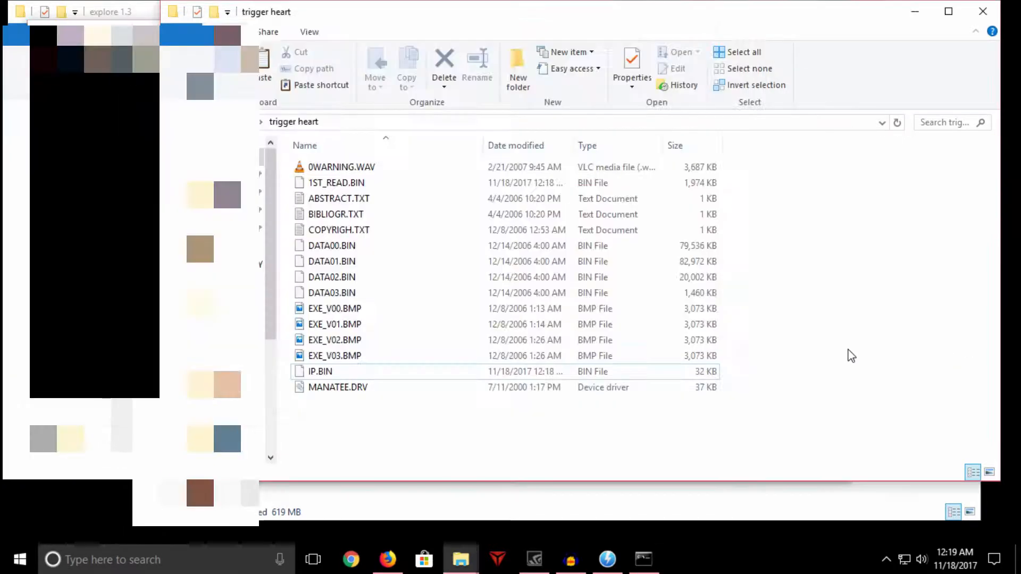
mouse_move(362, 447)
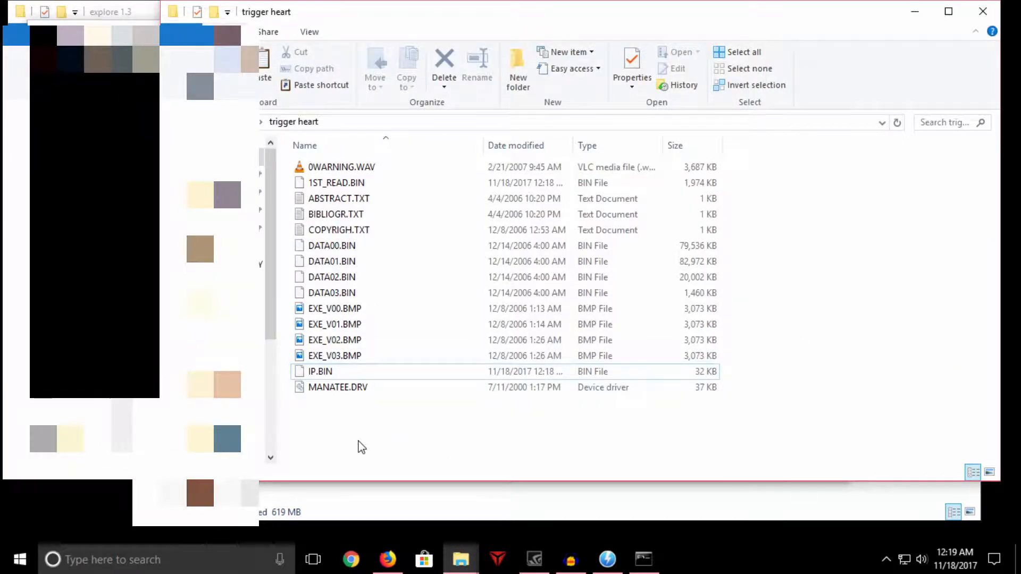
Step: Launch BootMake
left_click(743, 52)
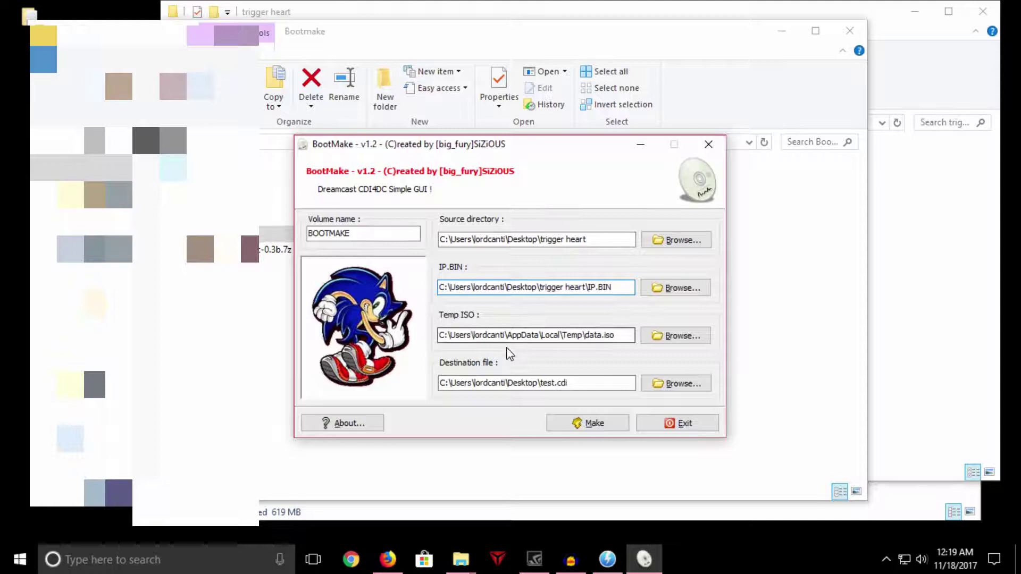
mouse_move(440, 347)
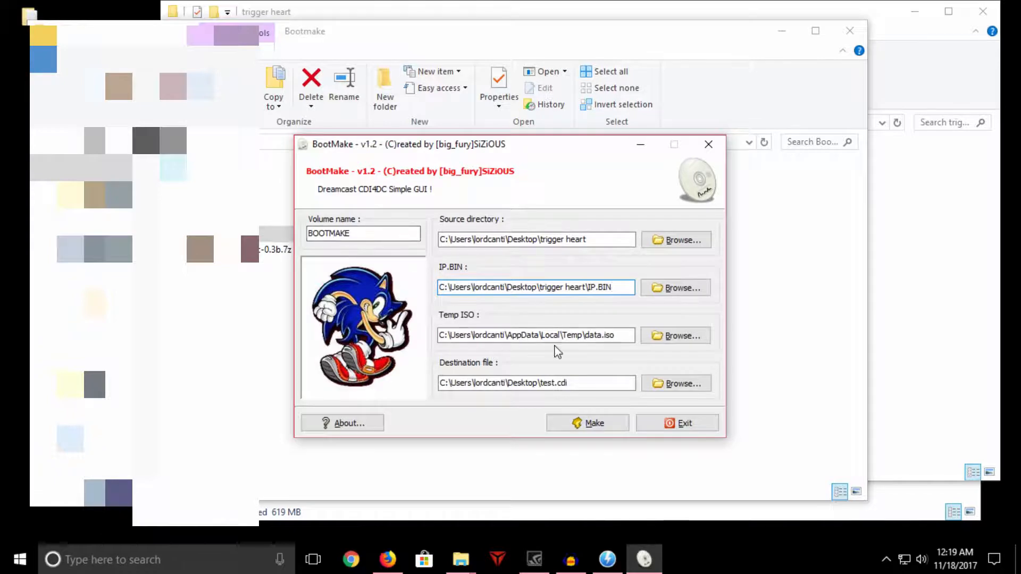
Step: Start BootMake's build of test.cdi with Make
left_click(587, 423)
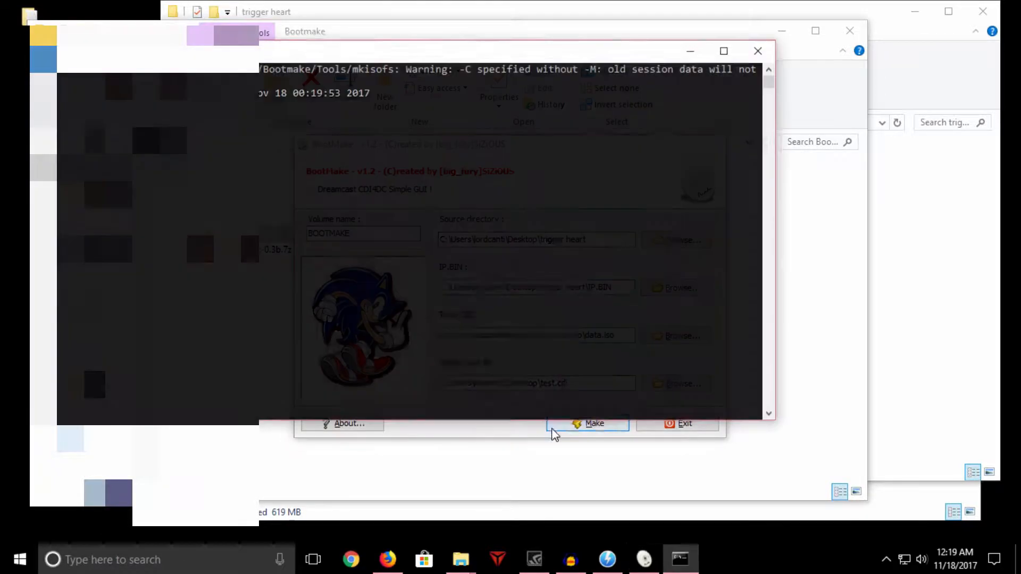
left_click(587, 424)
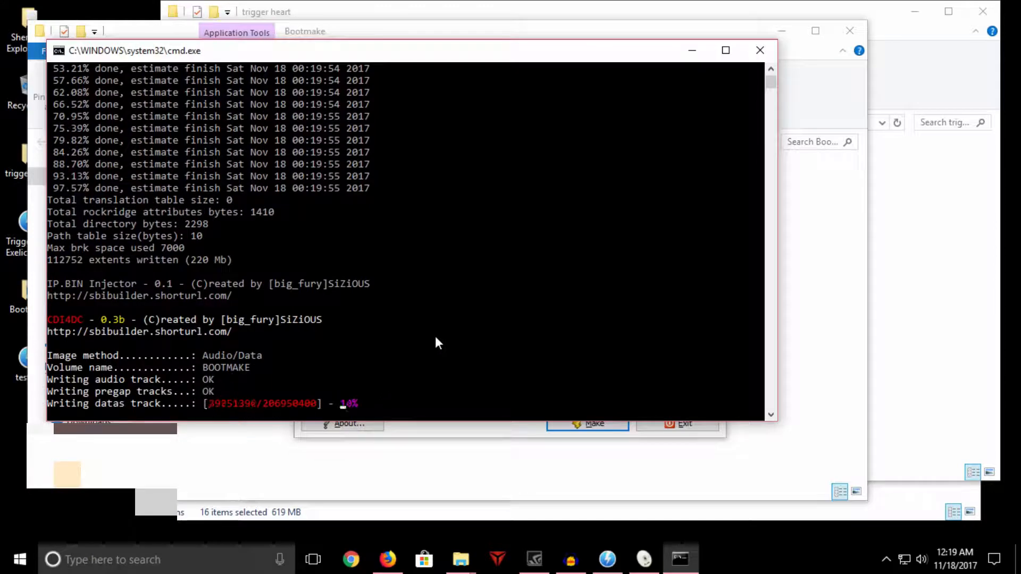
mouse_move(253, 327)
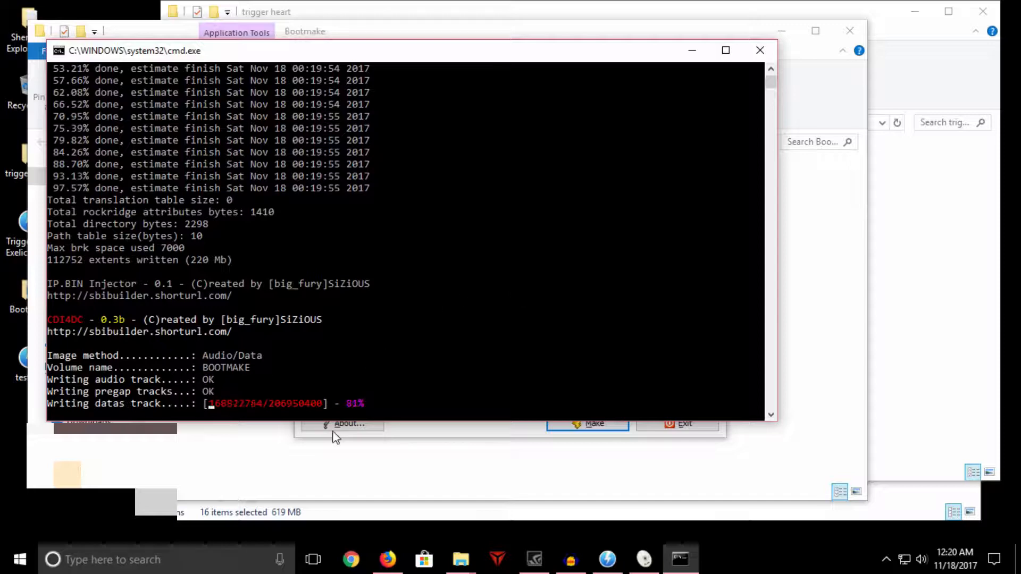
mouse_move(447, 363)
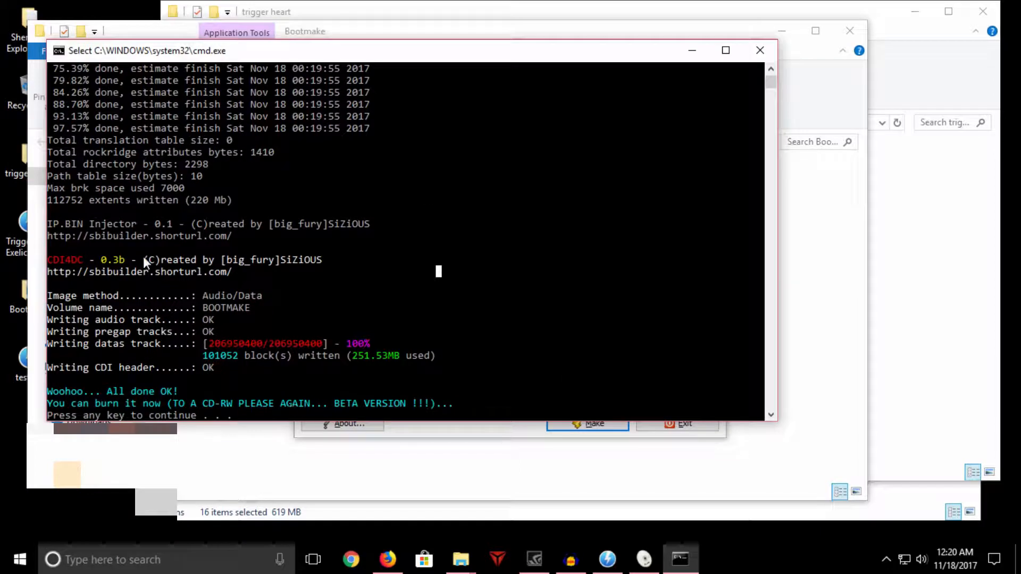
mouse_move(486, 367)
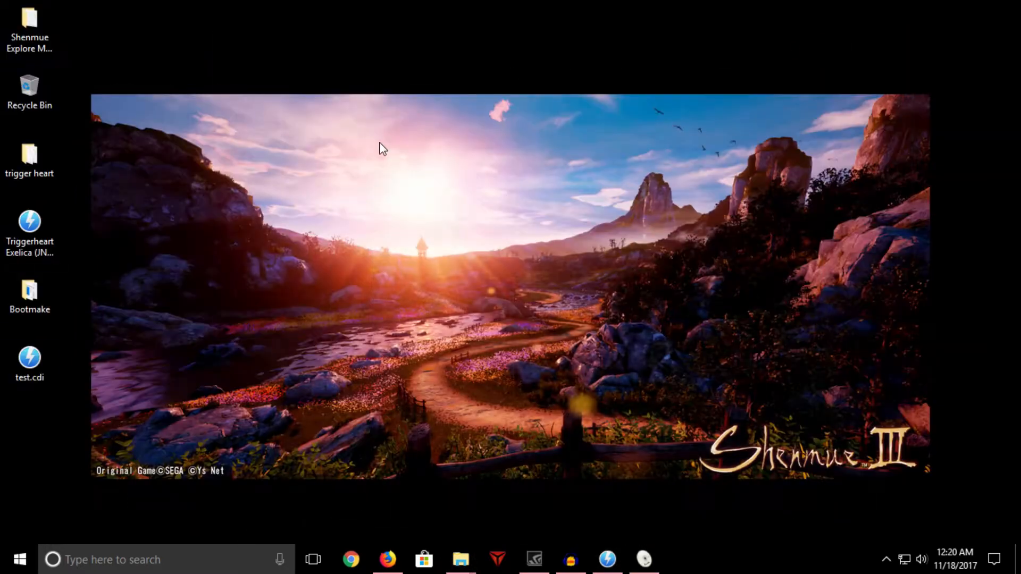
Step: Launch the nullDC emulator
left_click(30, 358)
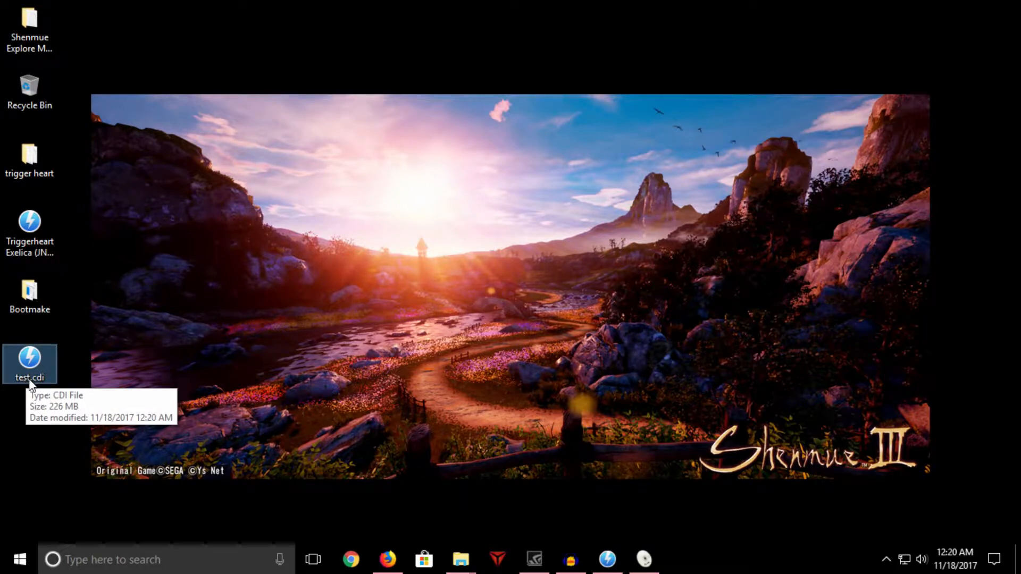
mouse_move(43, 385)
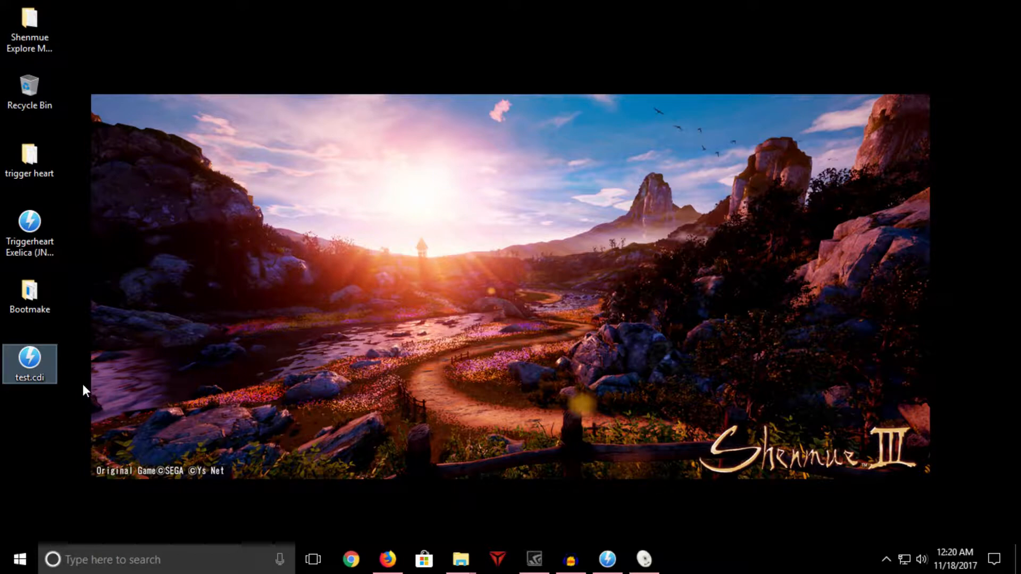
mouse_move(87, 386)
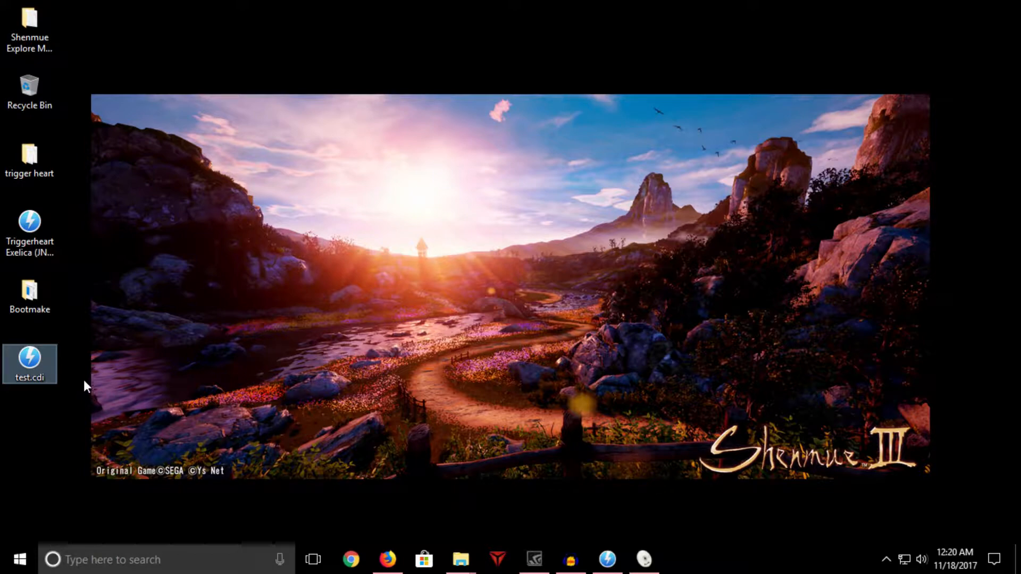
mouse_move(370, 395)
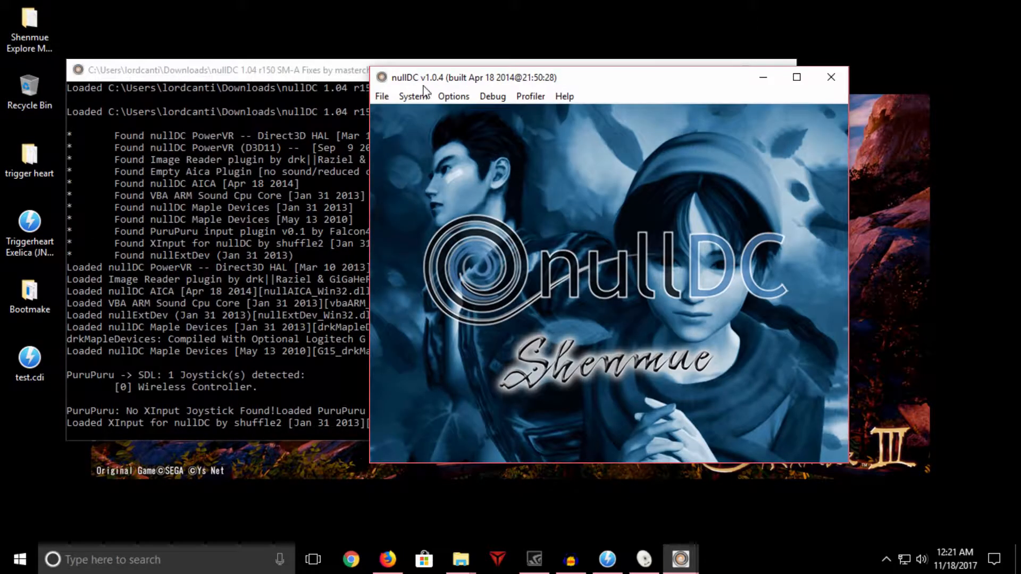
mouse_move(534, 138)
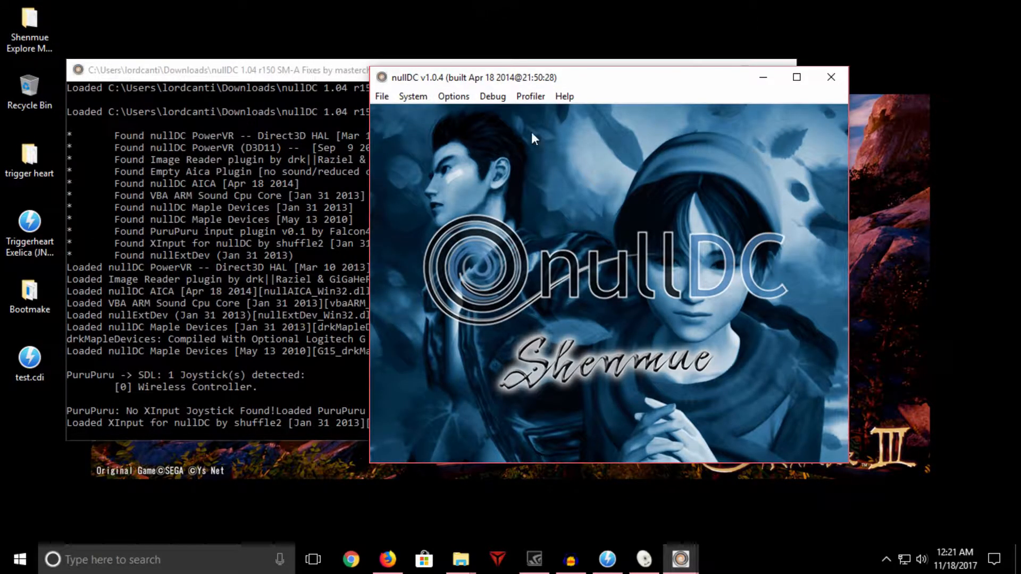
mouse_move(434, 277)
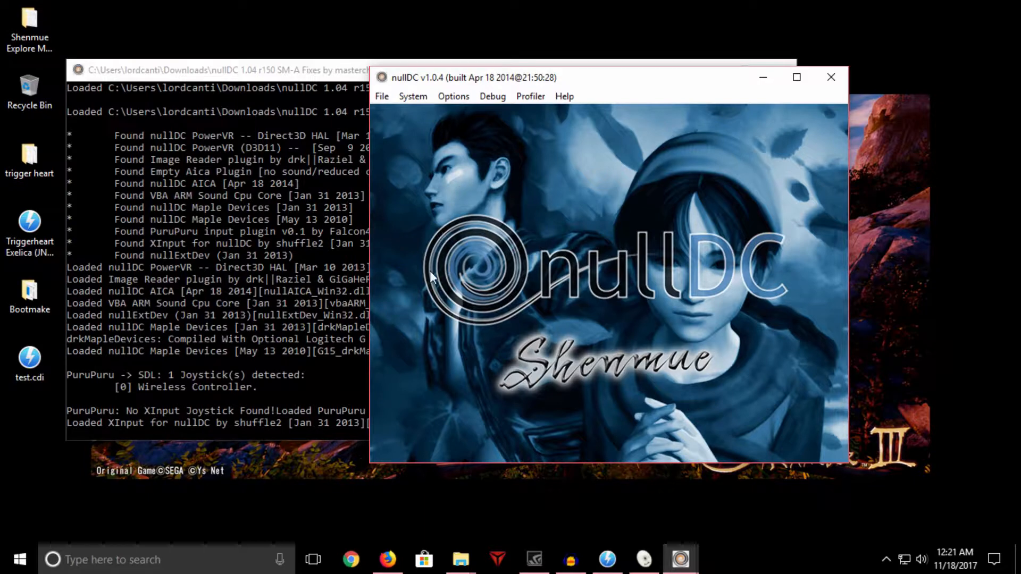
mouse_move(827, 244)
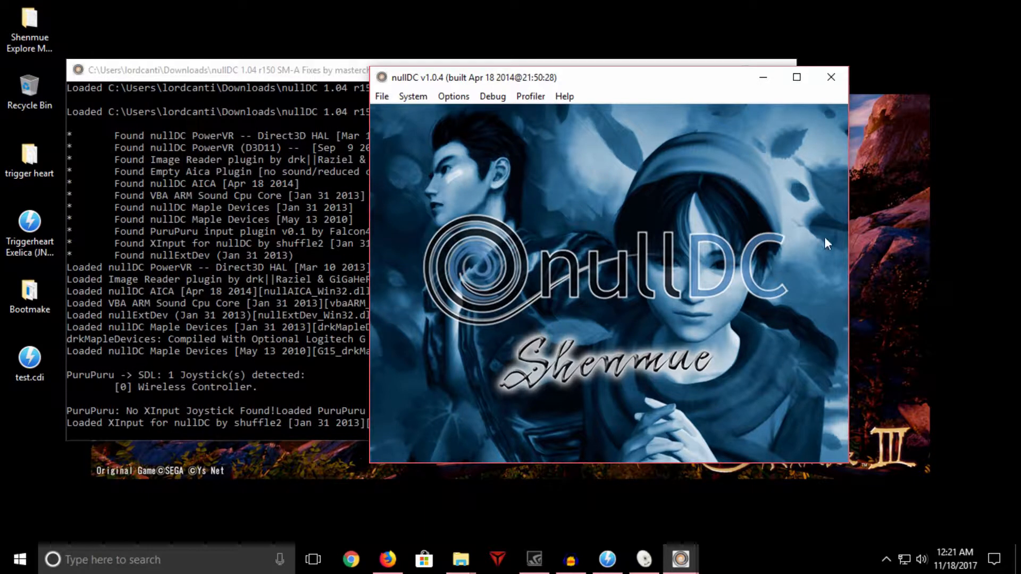
mouse_move(702, 327)
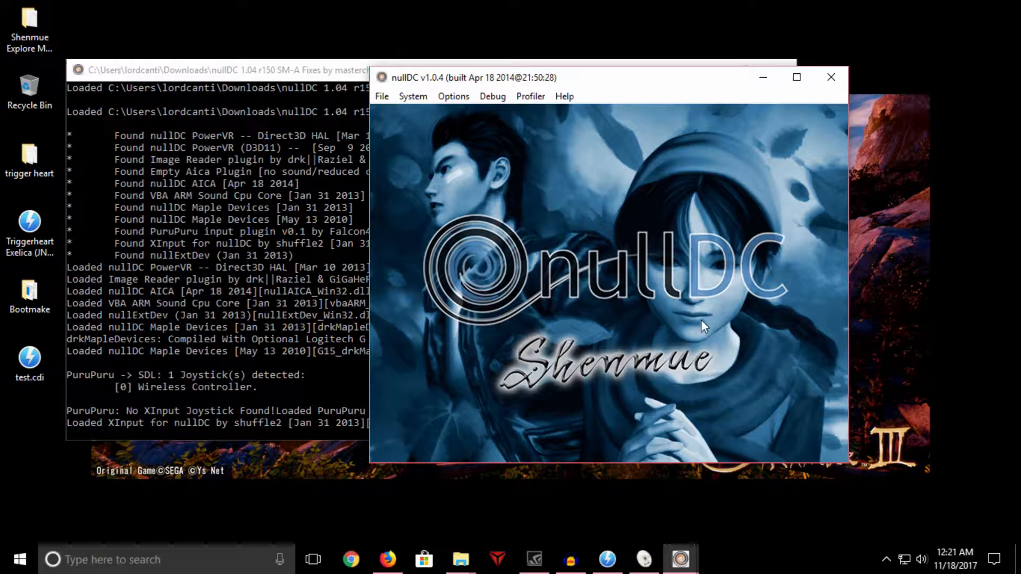
Step: Start booting a disc image from nullDC's System menu
left_click(382, 96)
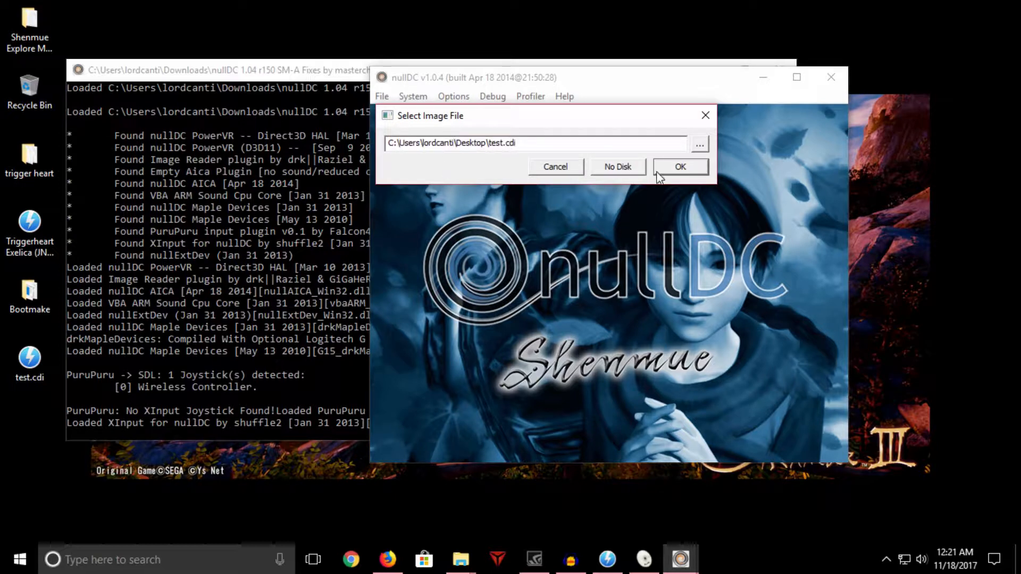
Step: Confirm test.cdi as the boot disc and decline Sticky Keys
left_click(680, 167)
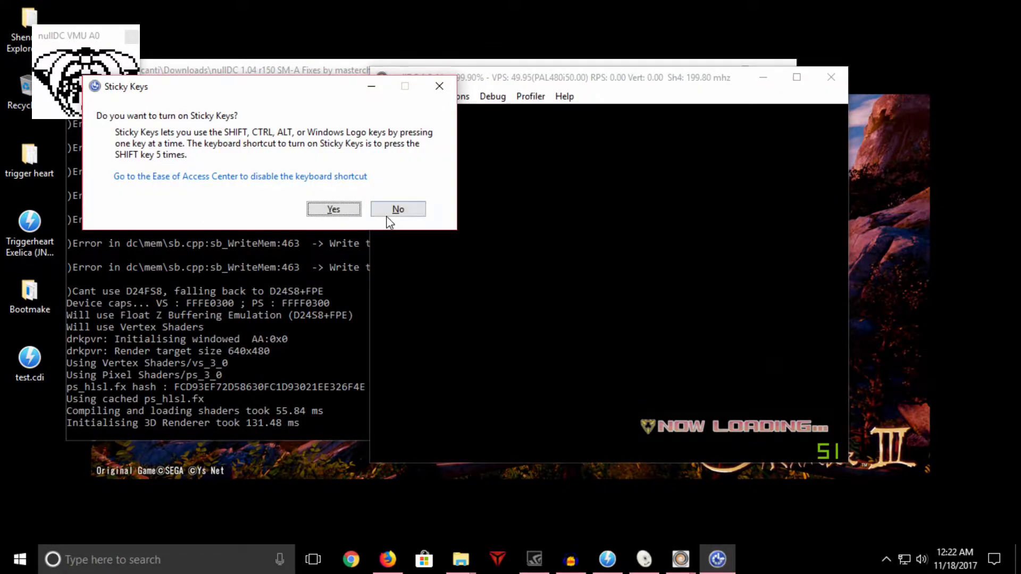
left_click(398, 209)
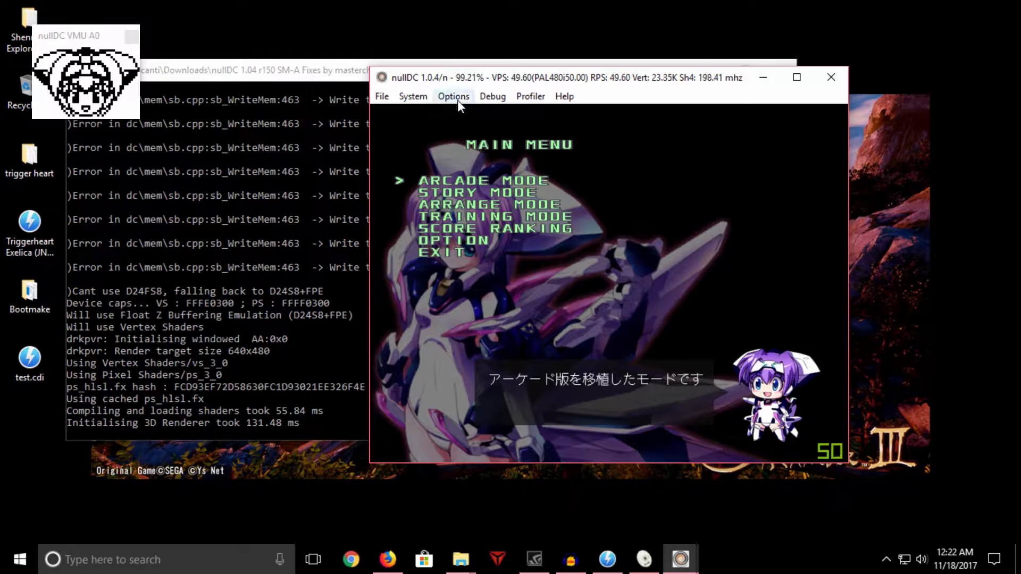
mouse_move(774, 88)
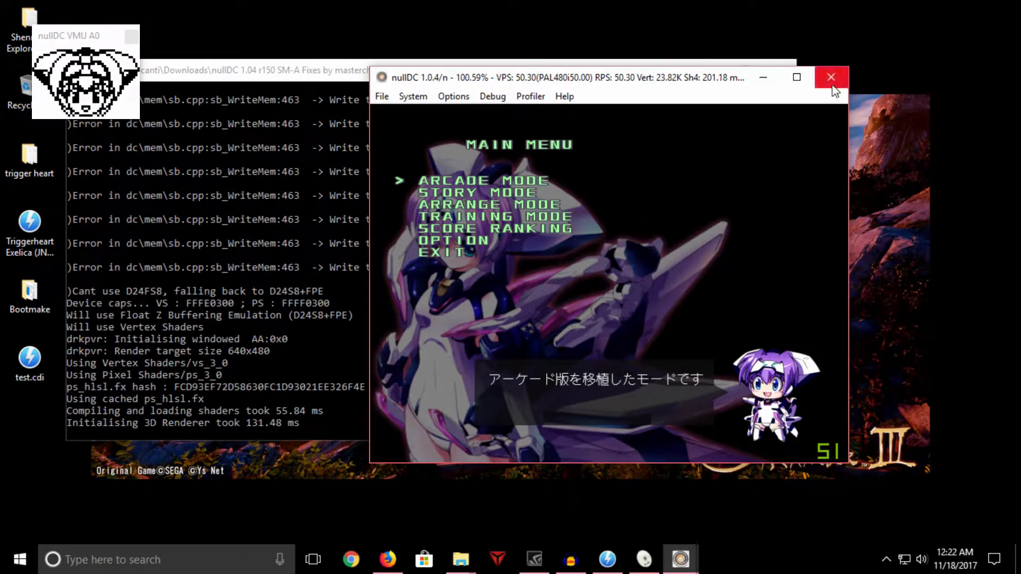
Step: Close nullDC, then drag test.cdi from the desktop's left edge to its centre and select it
left_click(830, 77)
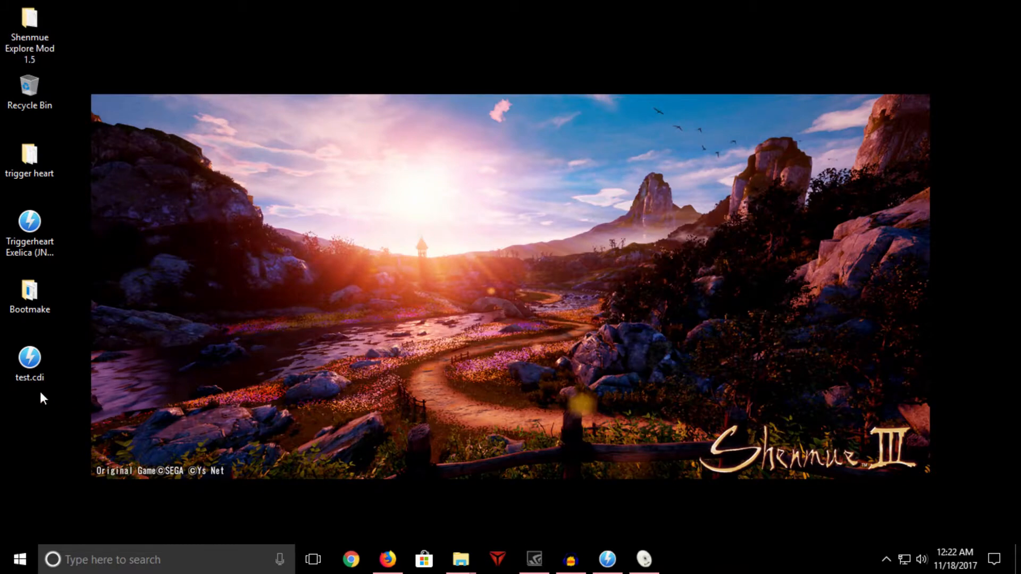
left_click_drag(30, 358, 589, 296)
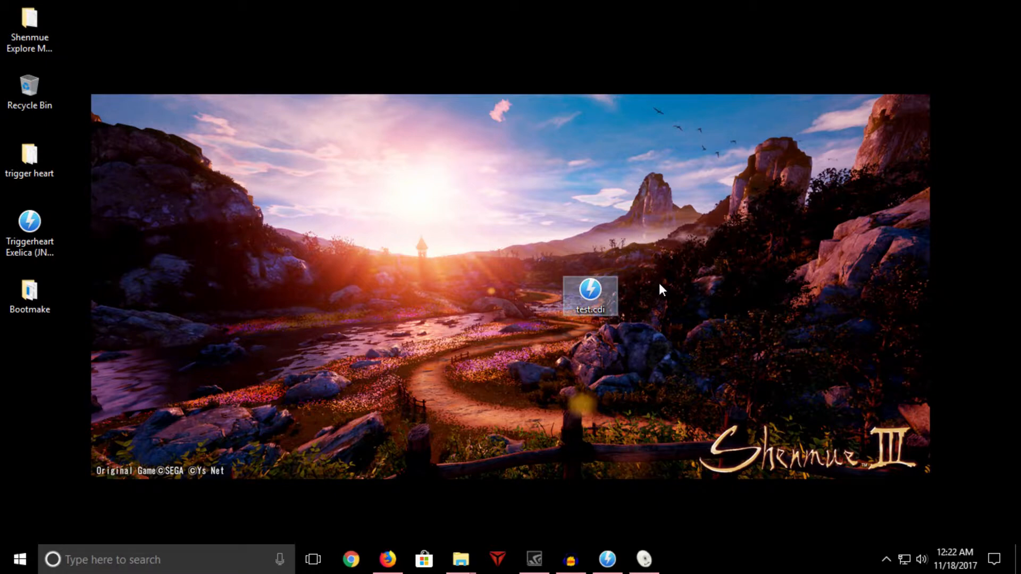
mouse_move(657, 292)
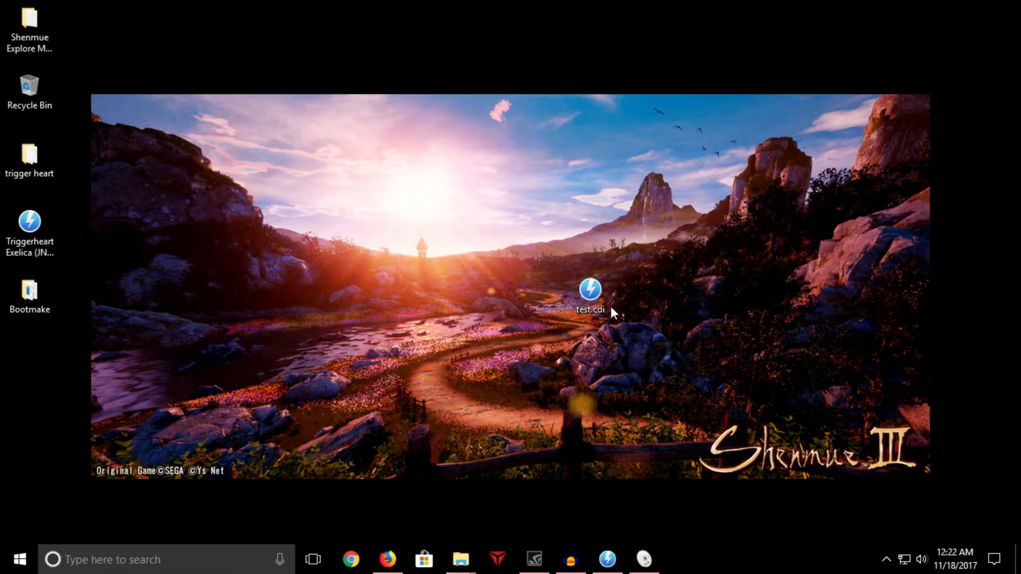
left_click(591, 292)
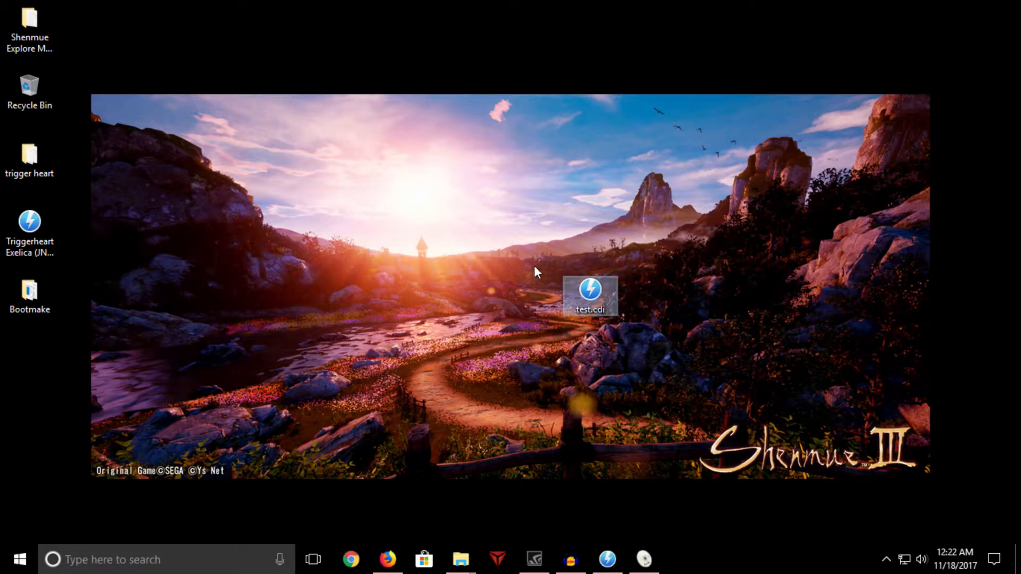
mouse_move(613, 236)
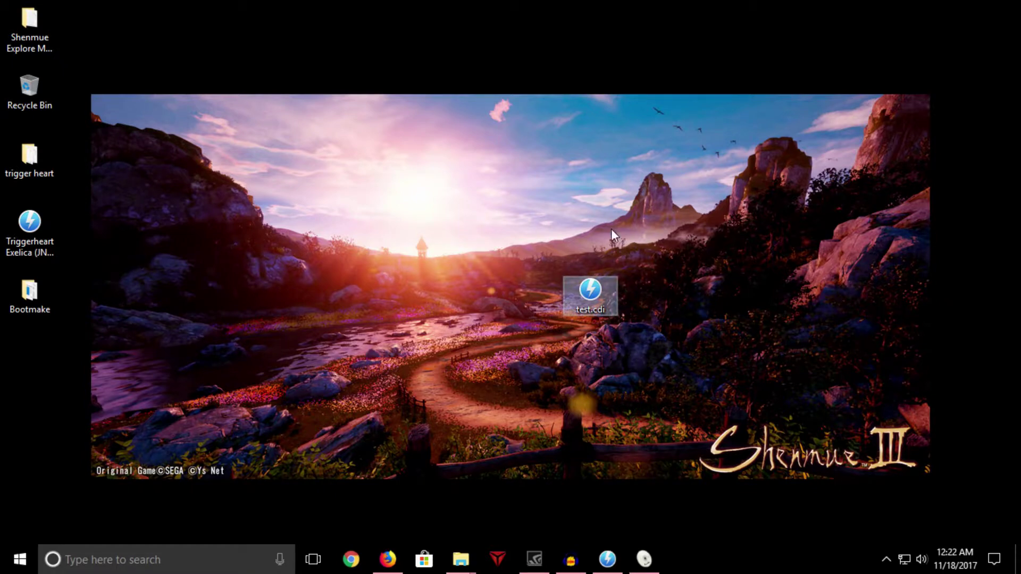
mouse_move(671, 319)
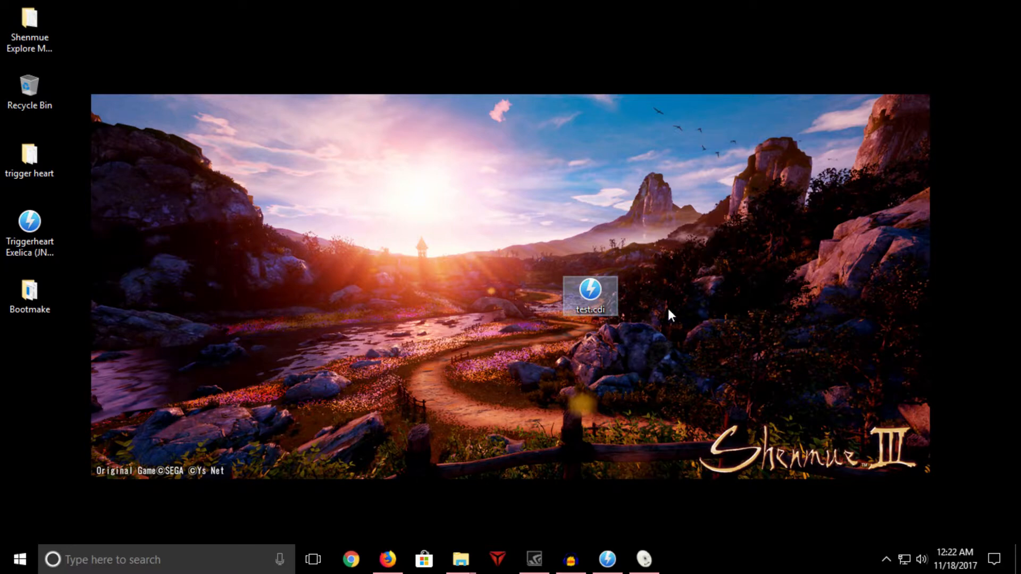
mouse_move(636, 250)
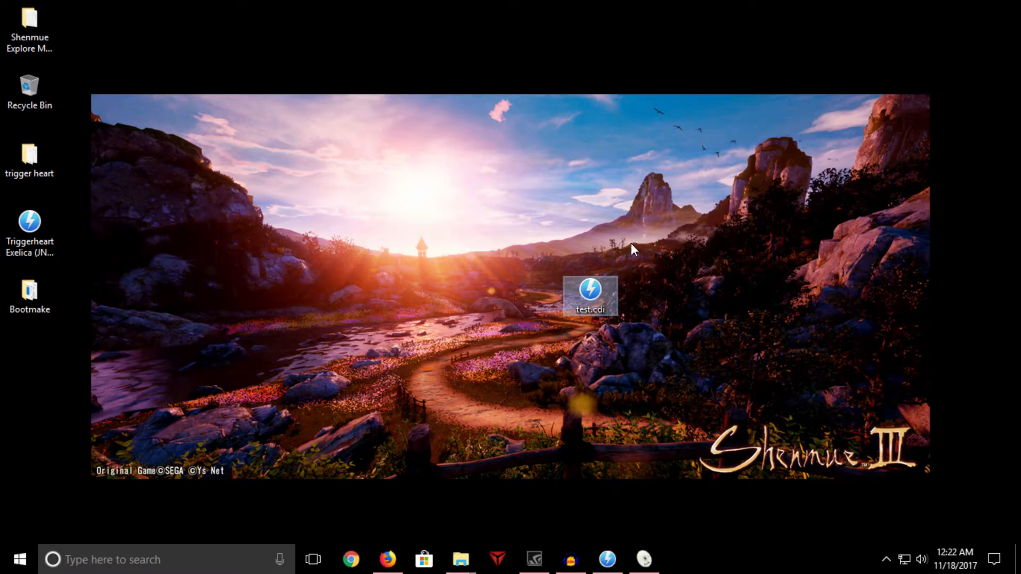
mouse_move(691, 269)
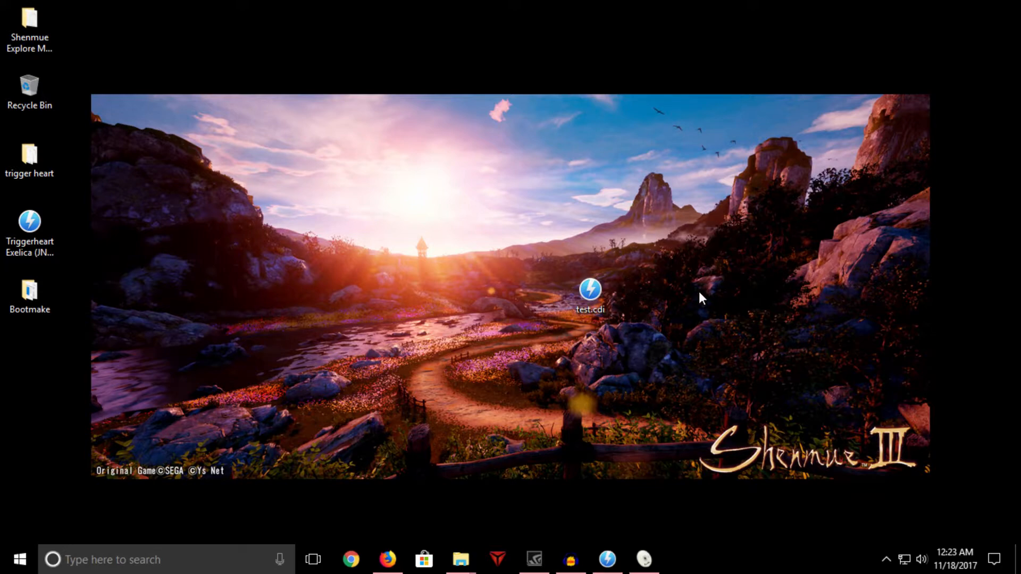
mouse_move(26, 215)
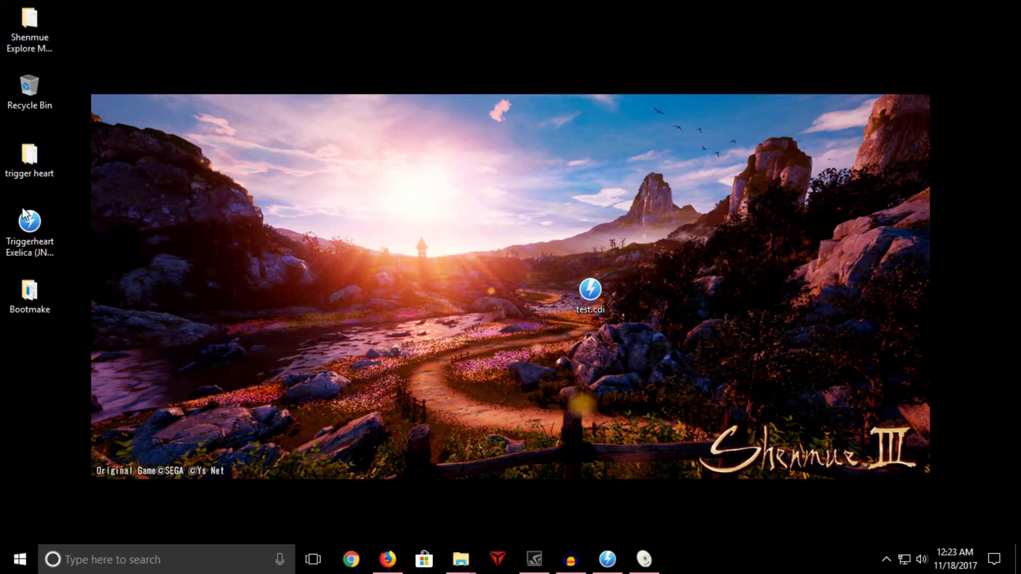
left_click(591, 290)
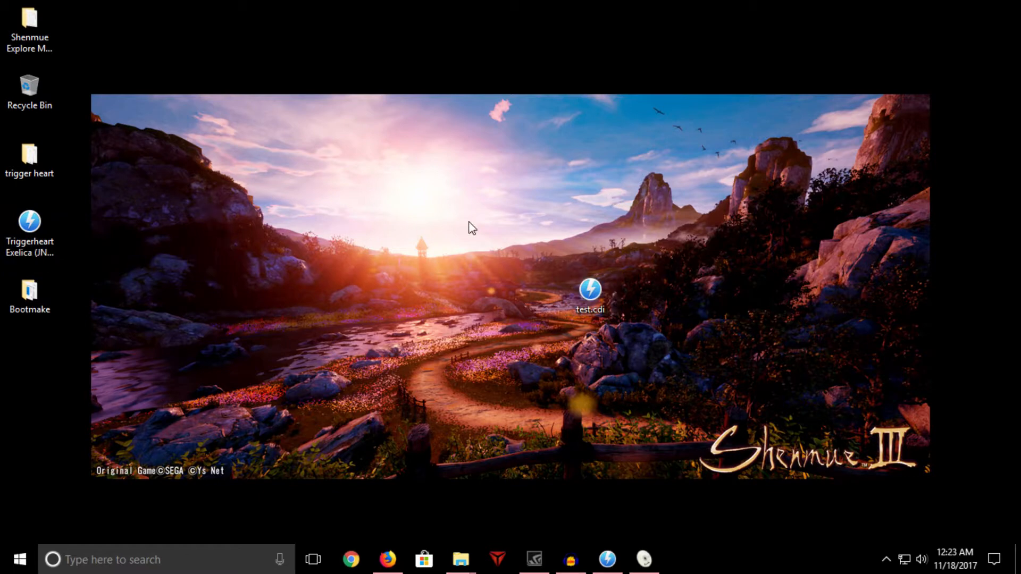
mouse_move(819, 243)
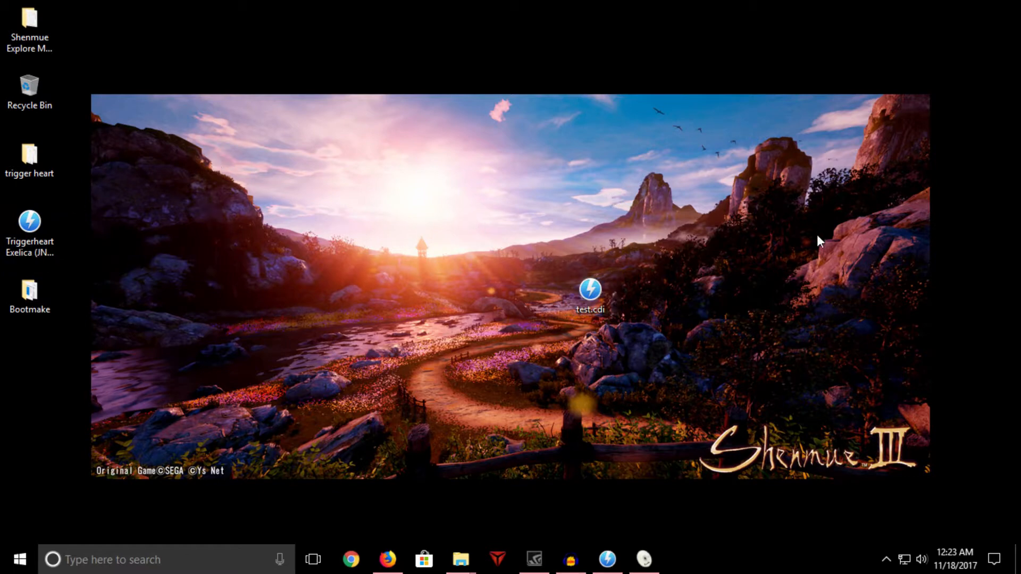
mouse_move(688, 313)
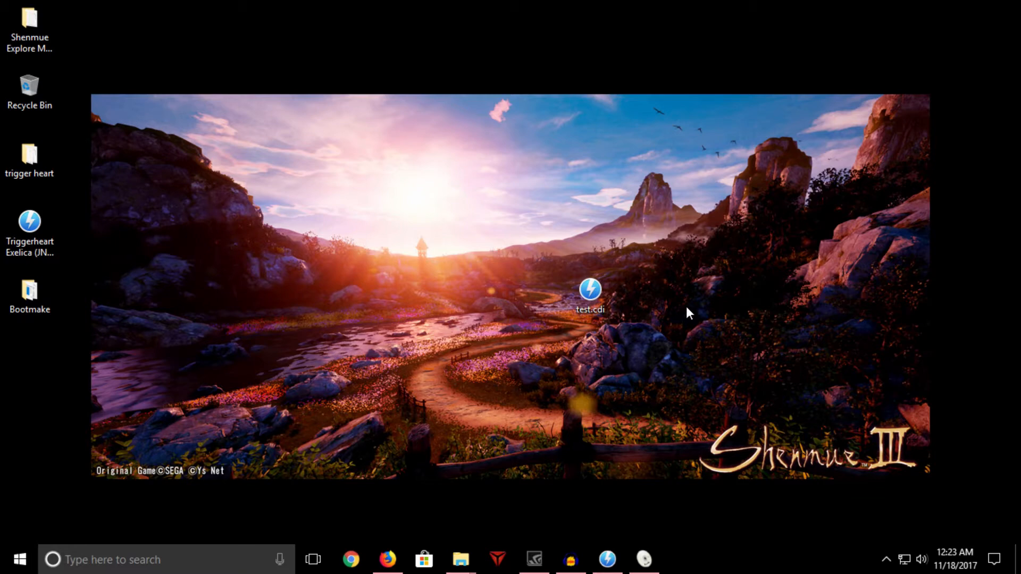
mouse_move(684, 319)
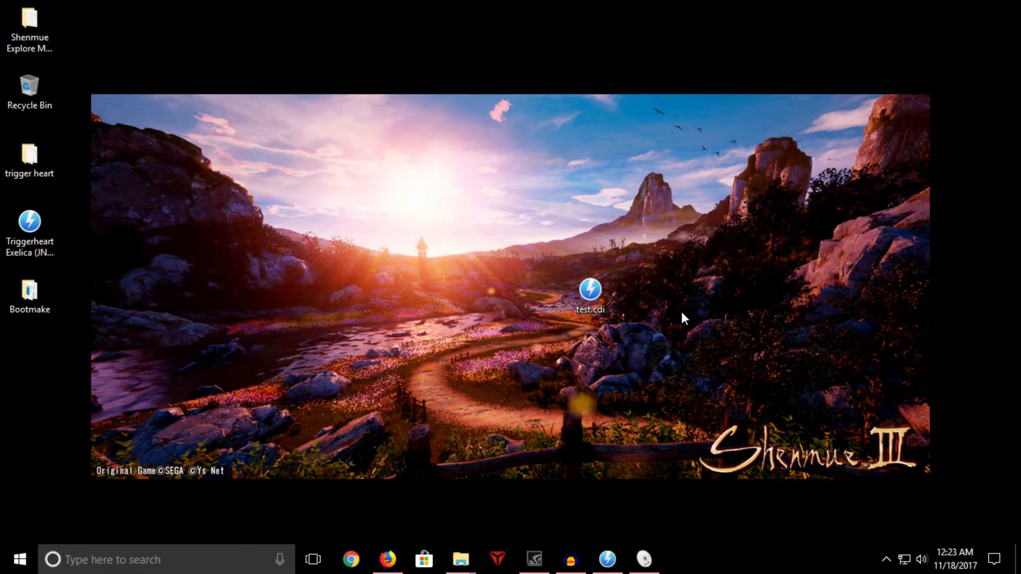